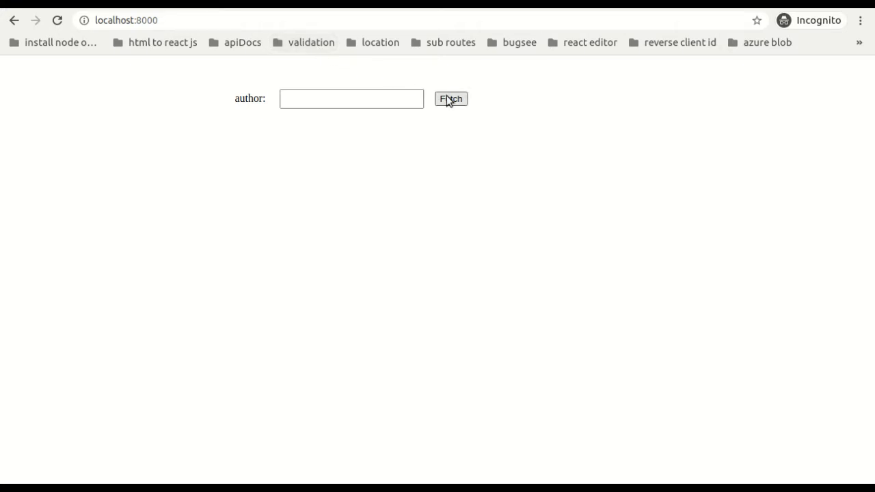
# - Try fetching with an empty author field in the local articles app, reloading the page
pyautogui.click(451, 99)
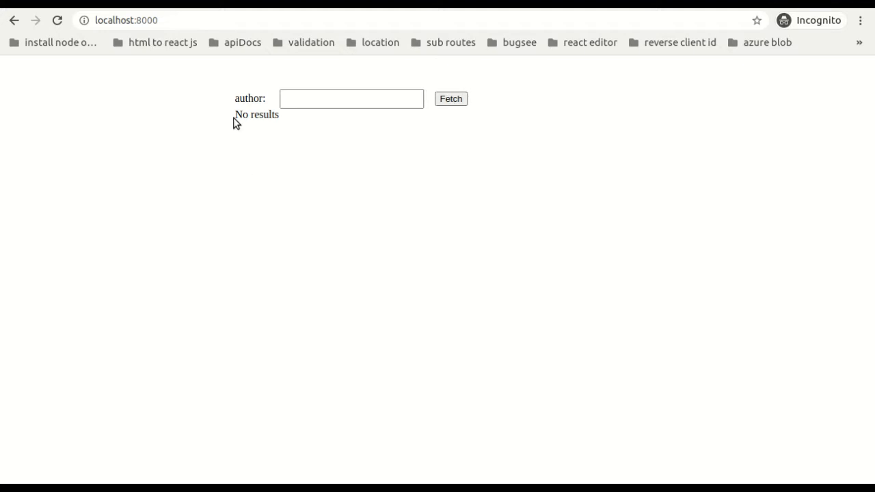
pyautogui.click(58, 19)
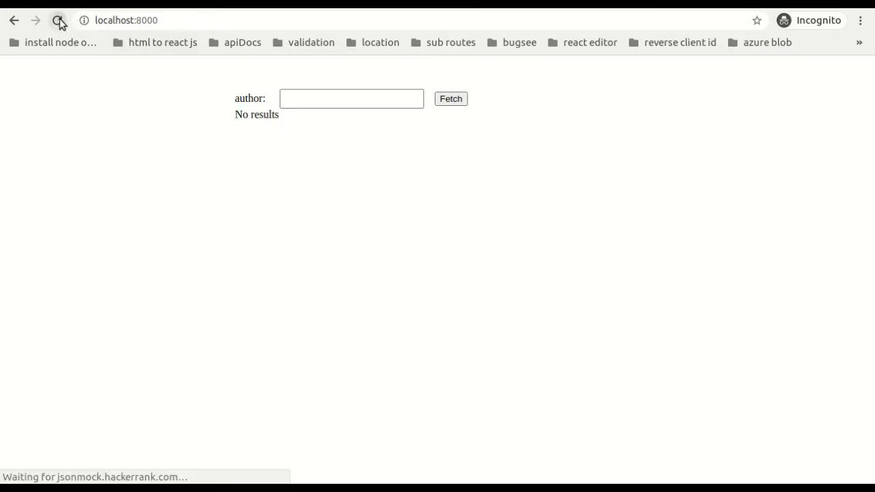
pyautogui.click(58, 20)
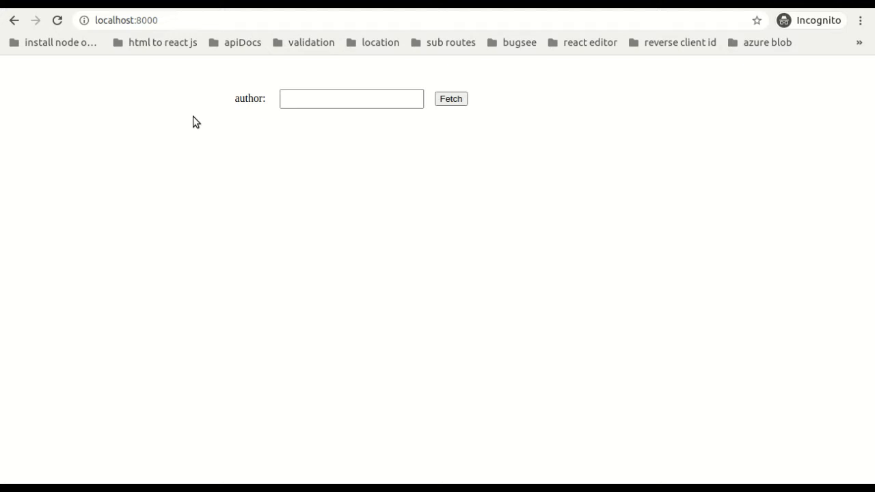
pyautogui.click(351, 99)
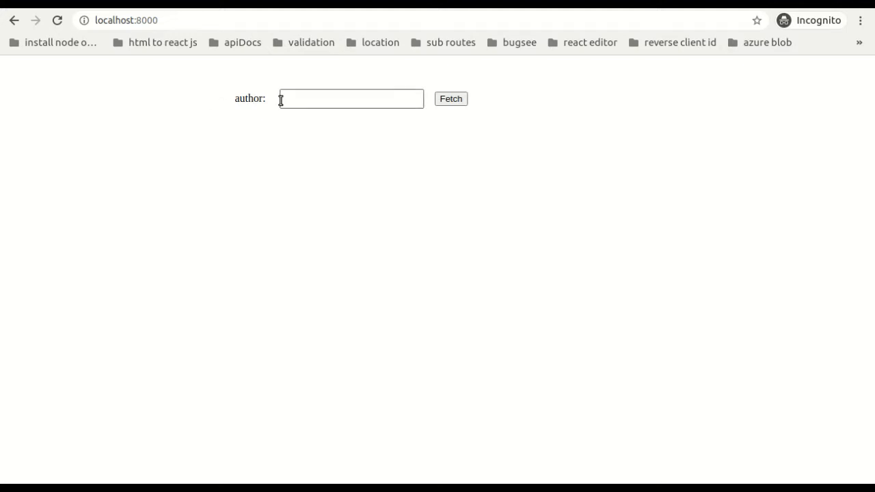
pyautogui.click(451, 98)
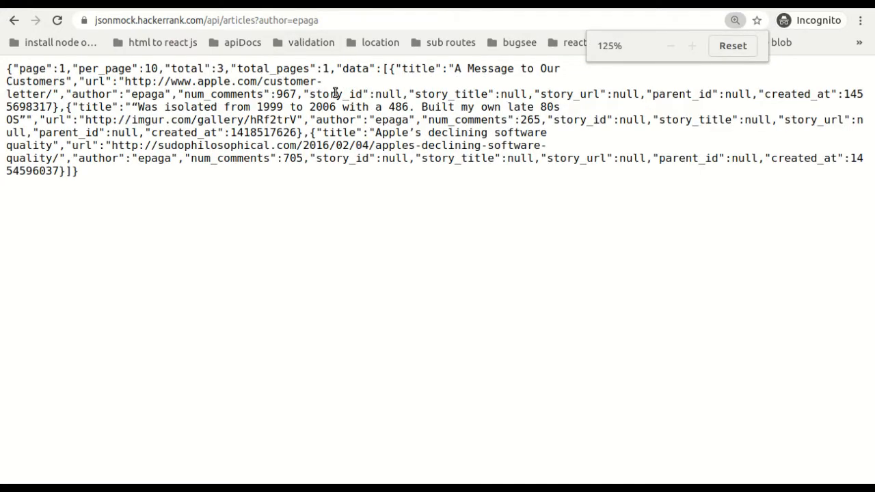
# - View the jsonmock articles API response for author epaga and highlight its data key
pyautogui.click(322, 20)
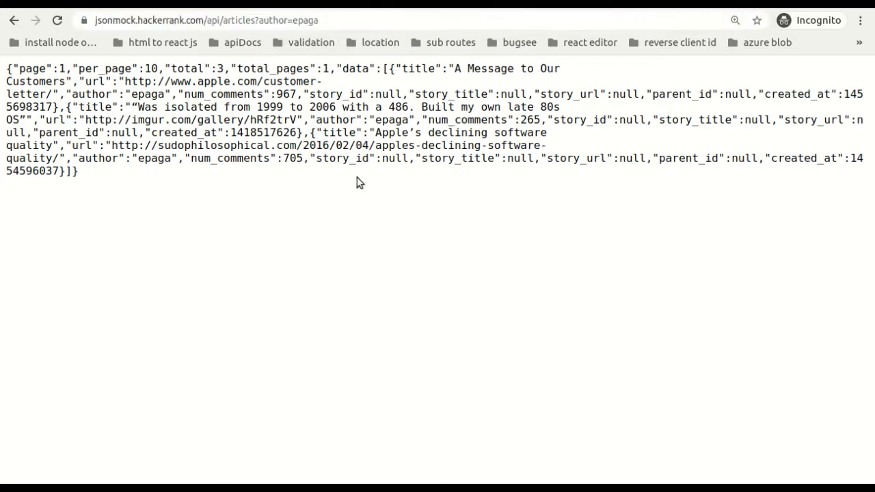
pyautogui.doubleClick(355, 68)
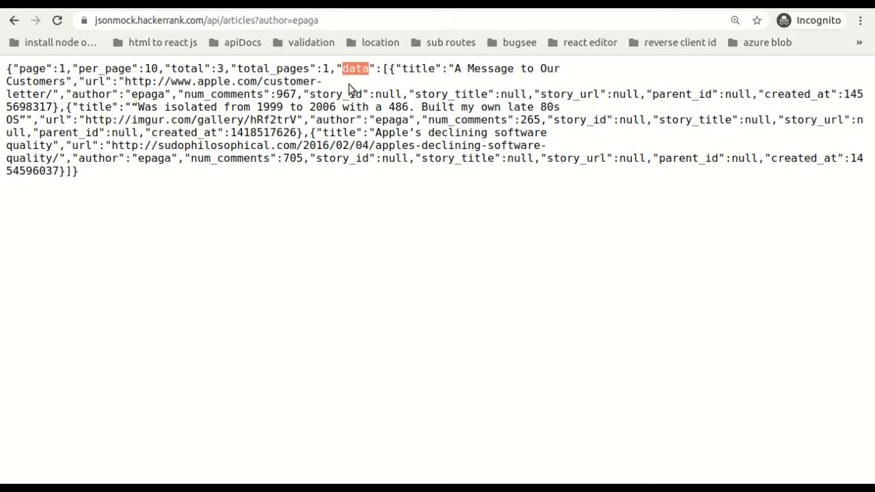
pyautogui.doubleClick(418, 68)
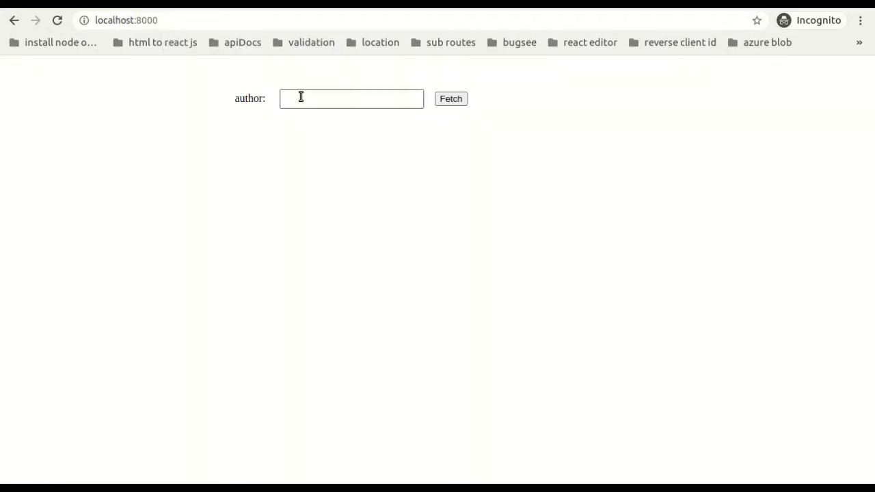
# - Search author 'epaga' in the local app to list its three article titles
pyautogui.write('epaga')
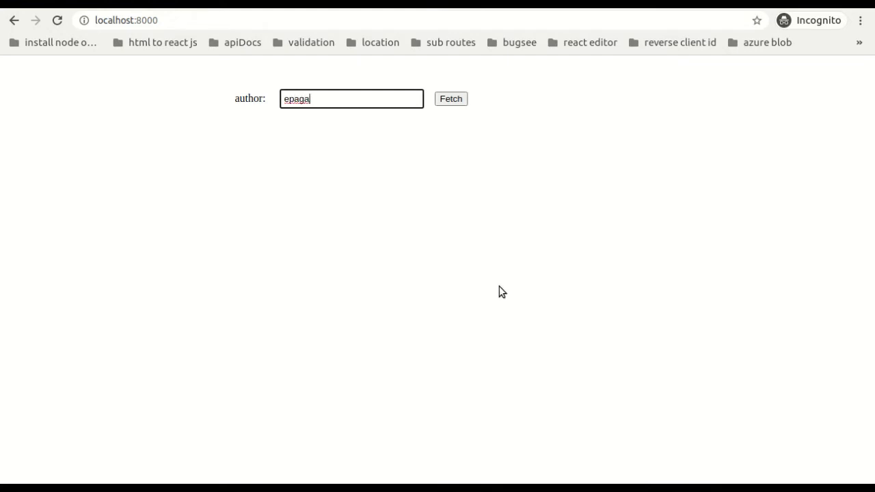
pyautogui.click(451, 99)
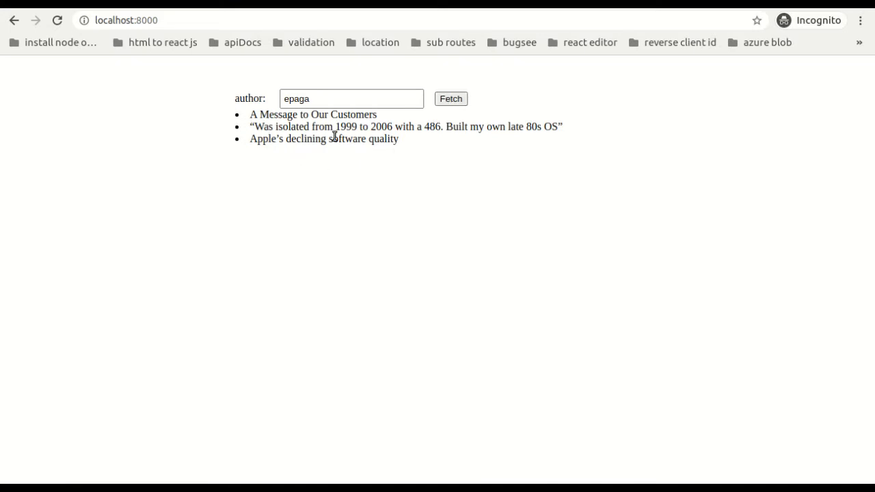
pyautogui.moveTo(365, 140)
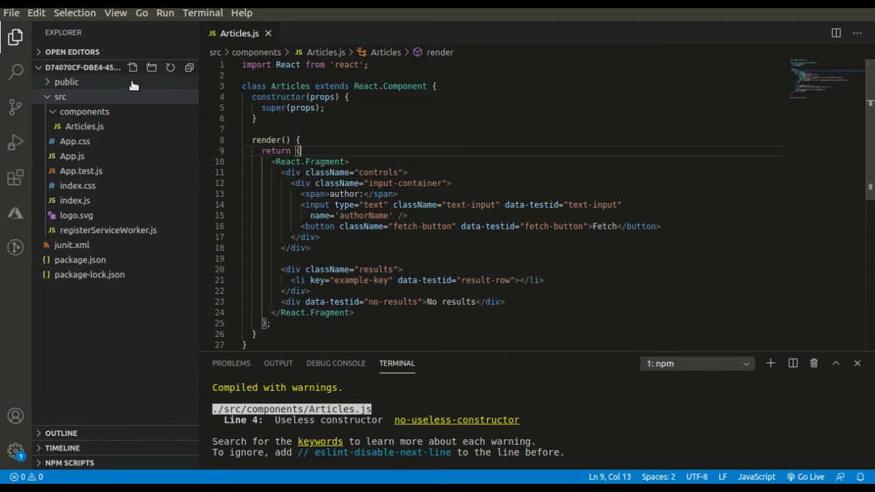
pyautogui.moveTo(85, 111)
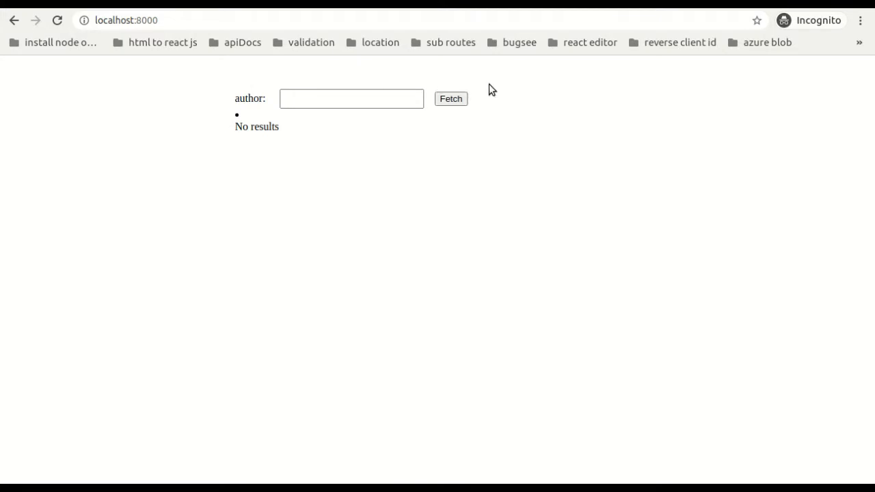
pyautogui.moveTo(395, 113)
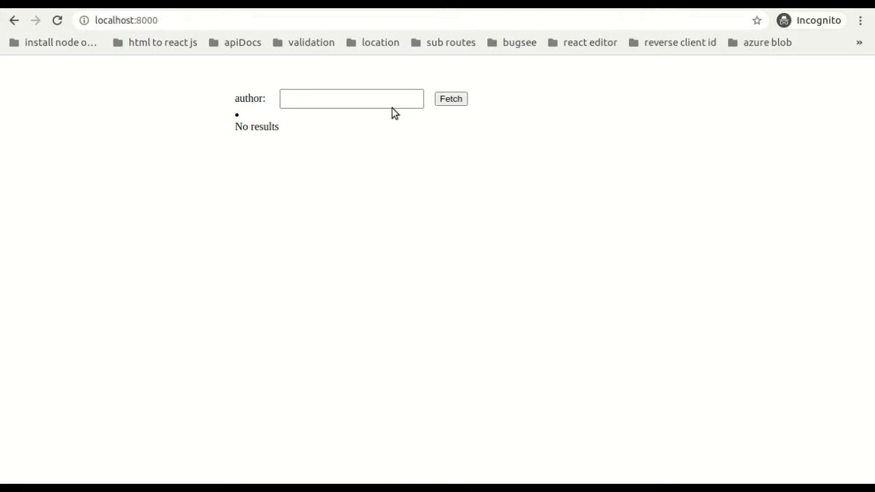
pyautogui.moveTo(400, 59)
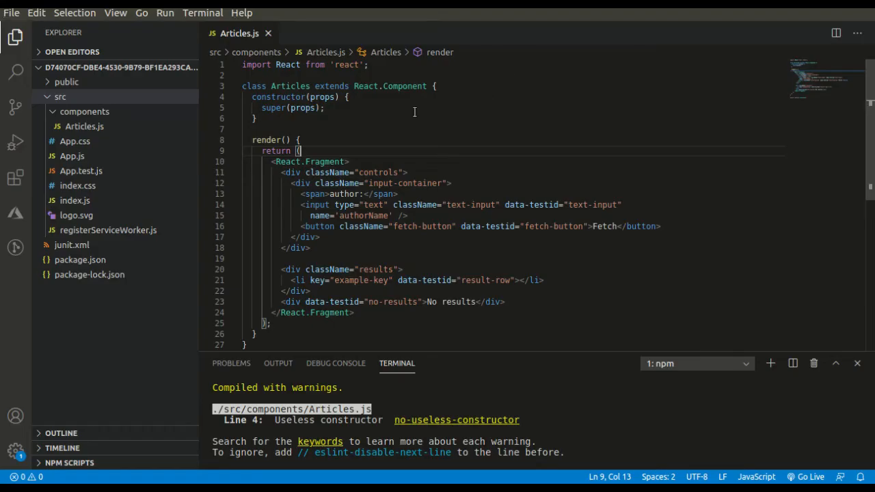
pyautogui.press('Enter')
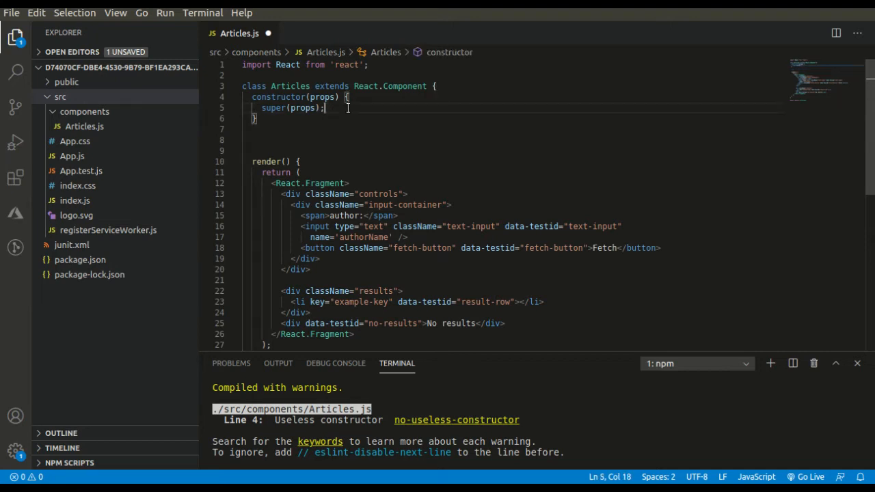
# - Write this.state = { articlesList: [], authorName: '', firstHit: false } in the constructor
pyautogui.write('this')
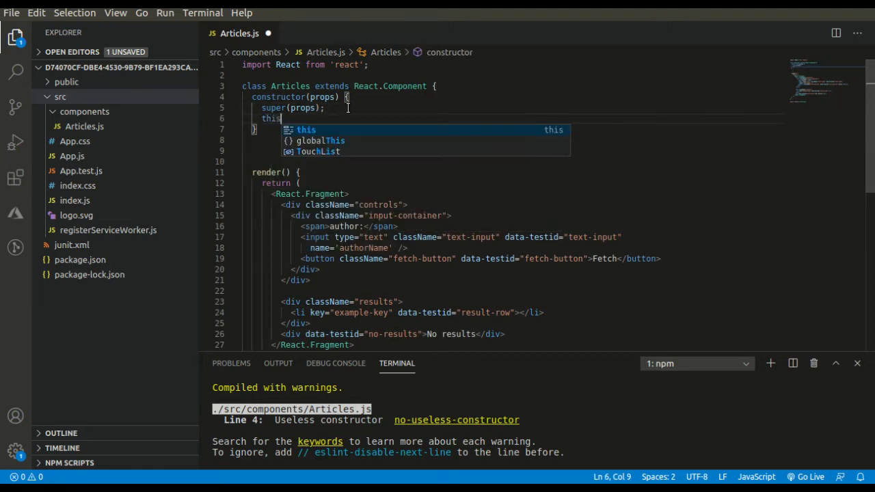
pyautogui.write('.state')
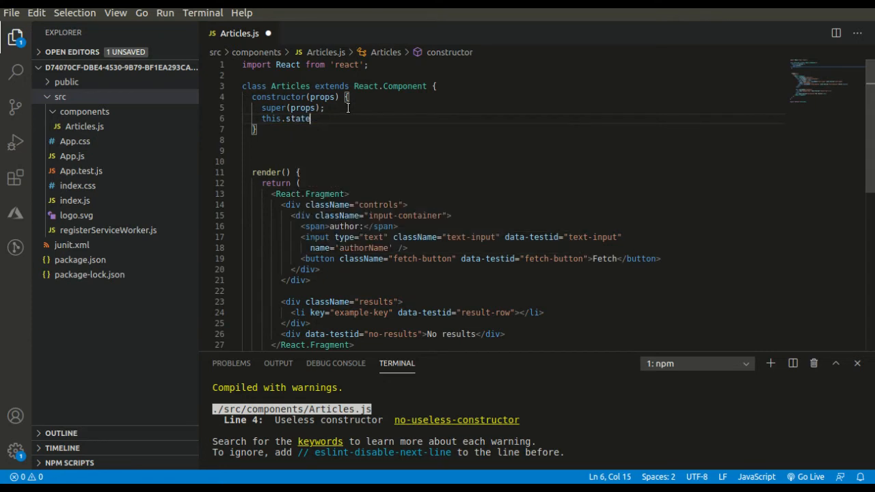
pyautogui.write('= {')
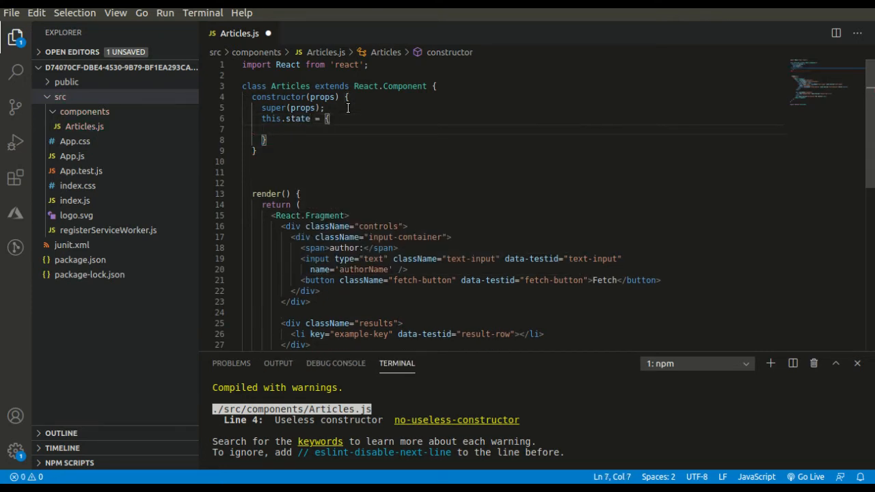
pyautogui.write('art')
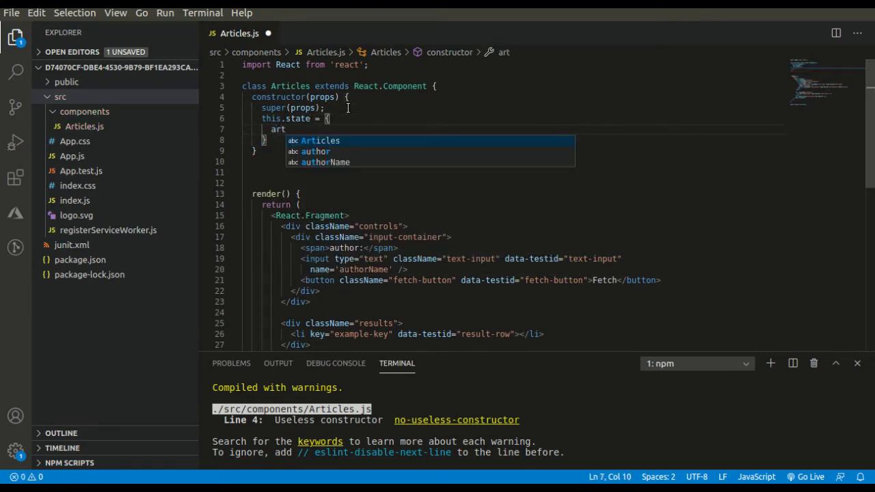
pyautogui.write('icle')
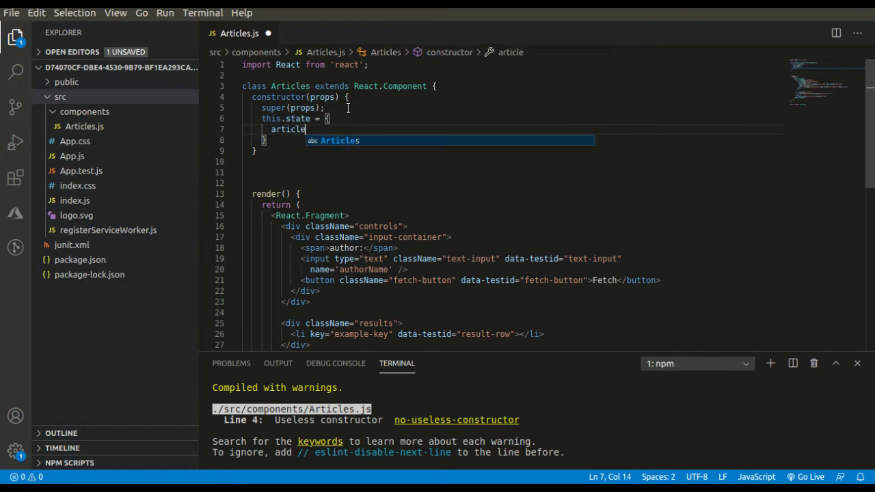
pyautogui.write('List')
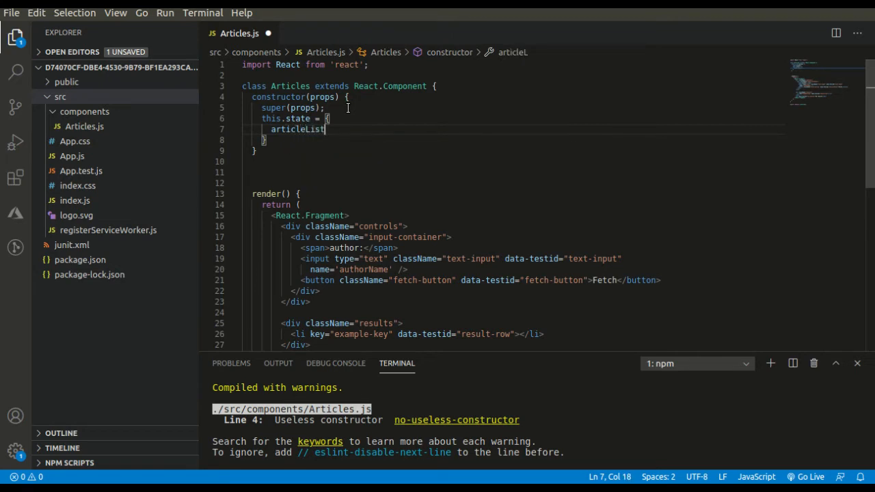
pyautogui.write('s')
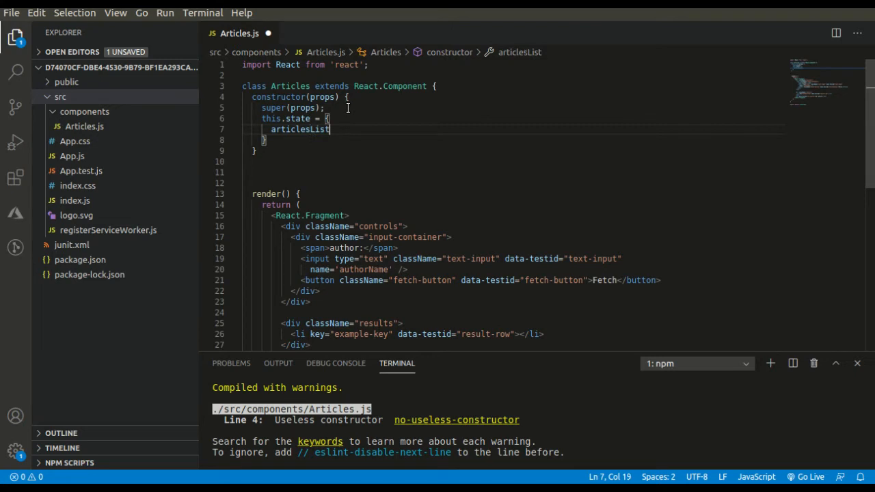
pyautogui.write(': [],')
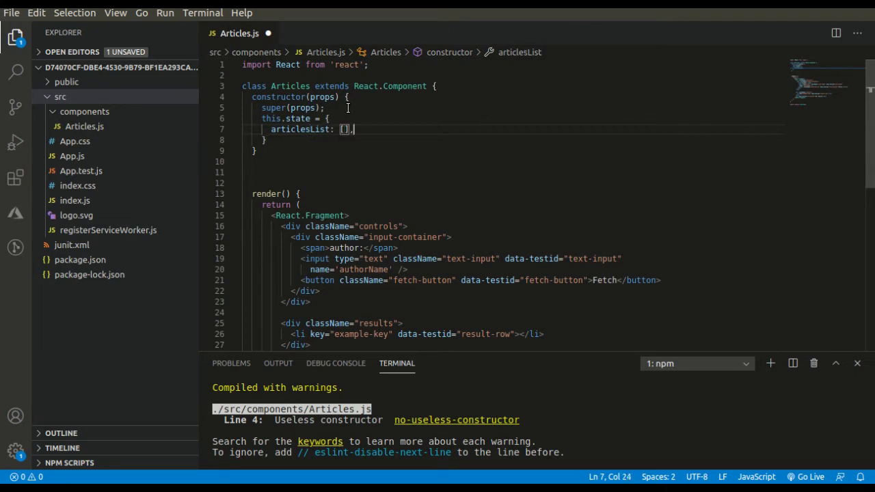
pyautogui.write("authorName: '")
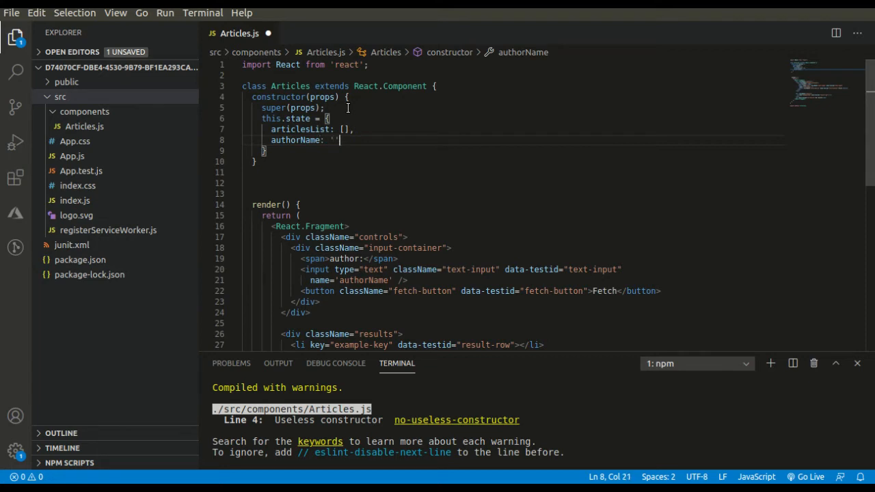
pyautogui.write('first')
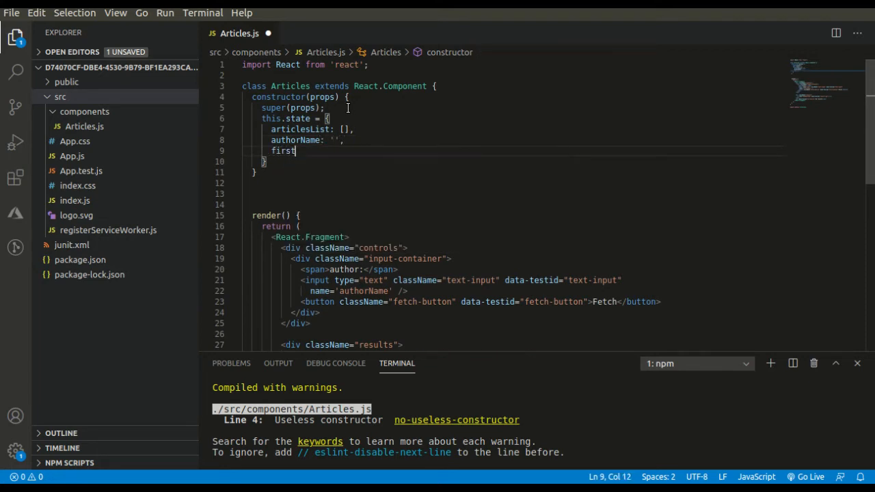
pyautogui.write('Hit: false')
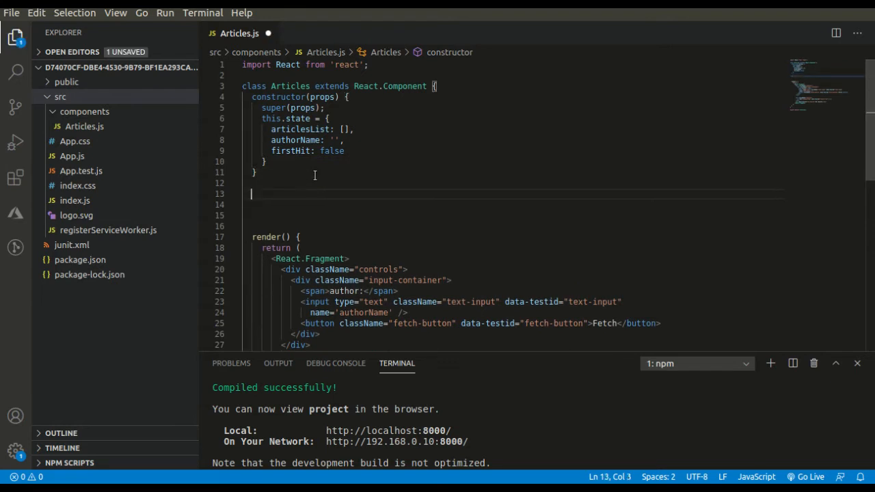
# - Declare the onChange arrow handler in Articles.js
pyautogui.write('onChange = () => {')
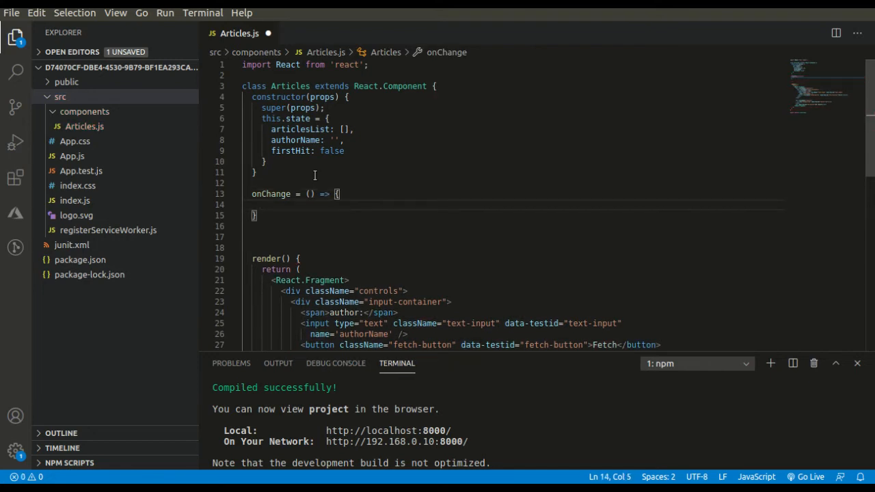
pyautogui.scroll(-3)
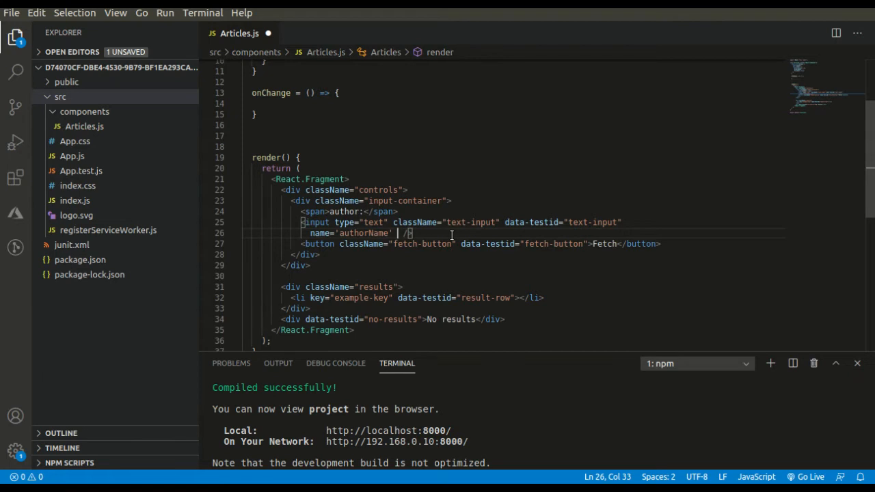
pyautogui.write('d')
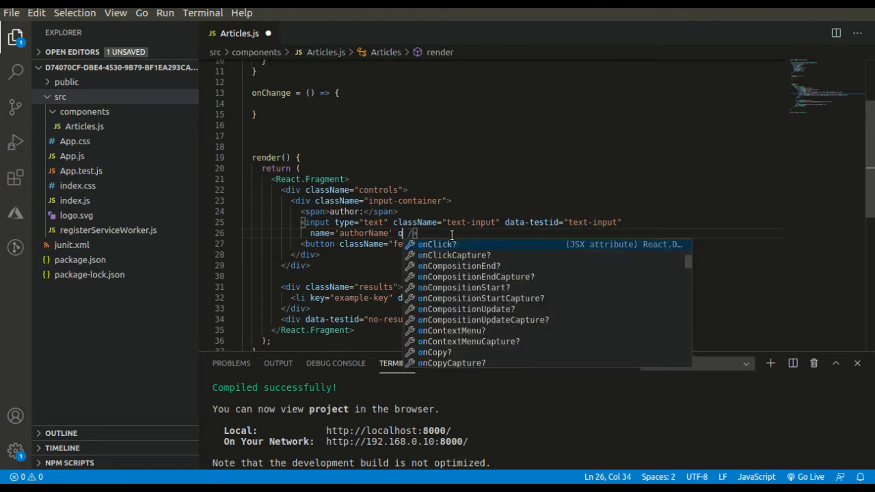
pyautogui.write('nChange')
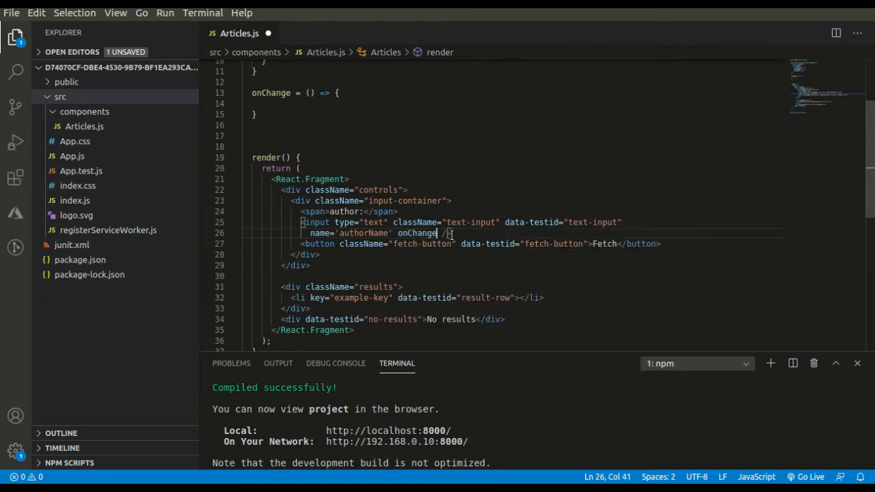
pyautogui.write('={th')
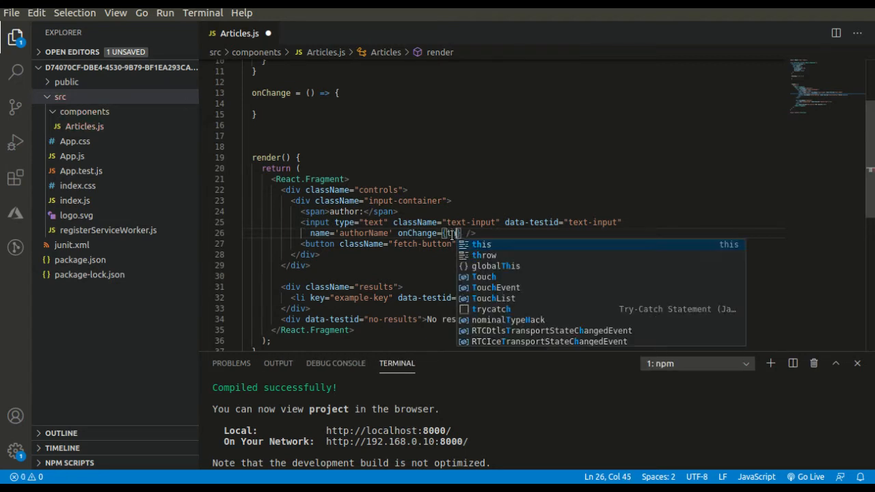
pyautogui.write('his.onChange')
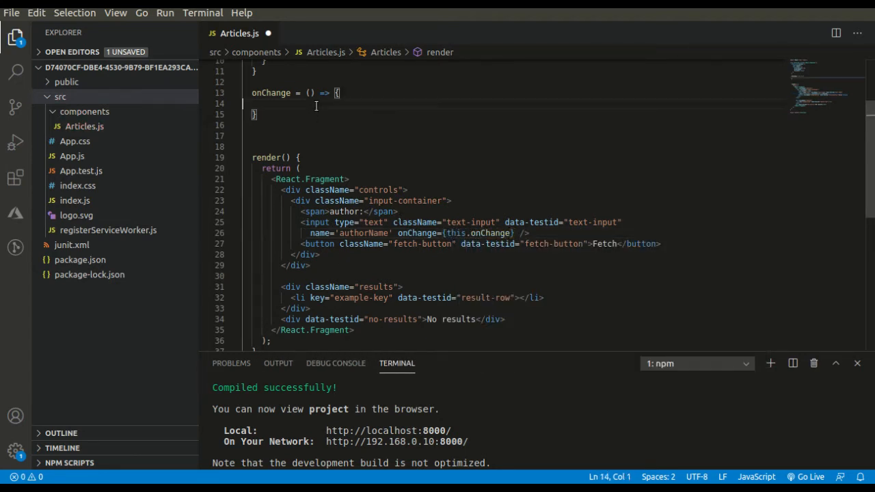
# - Have onChange call setState with authorName: event.target.value, taking an event parameter
pyautogui.write('thi')
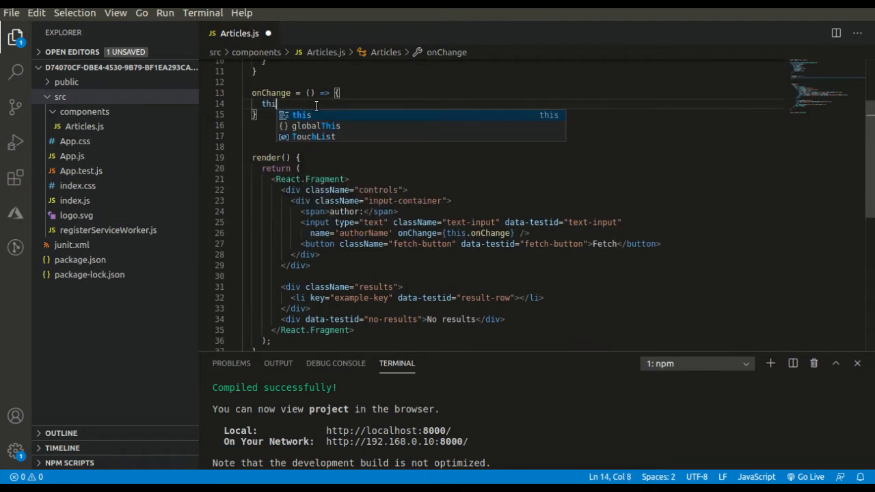
pyautogui.write('.setState')
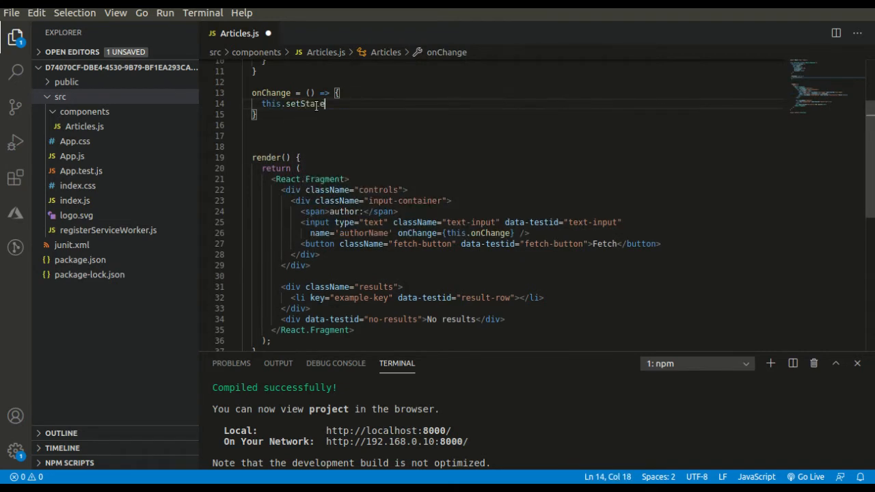
pyautogui.write('({a')
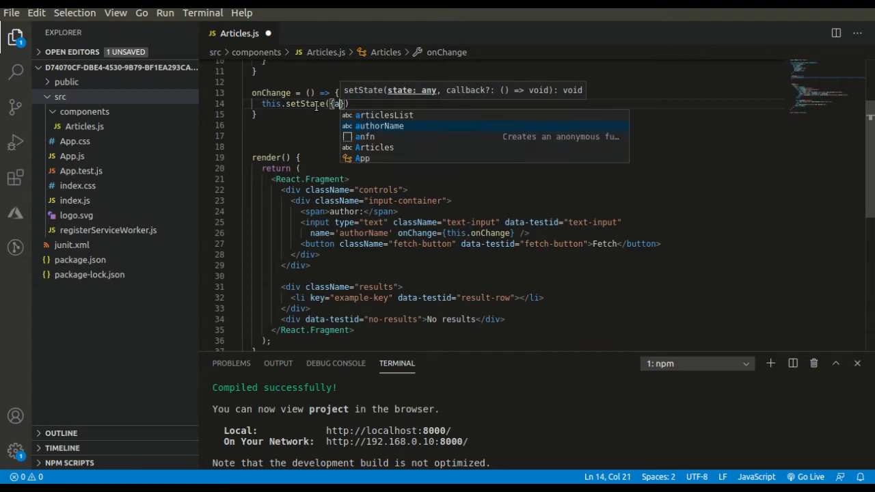
pyautogui.write('authorName:')
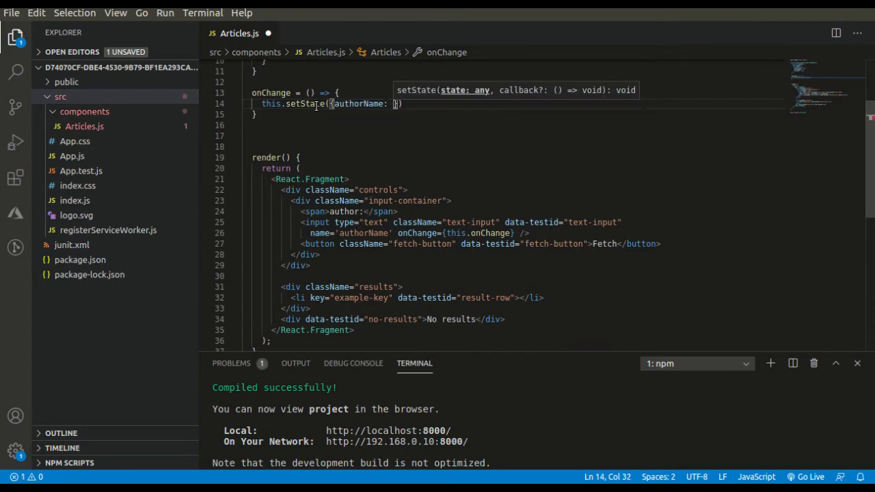
pyautogui.write('event.')
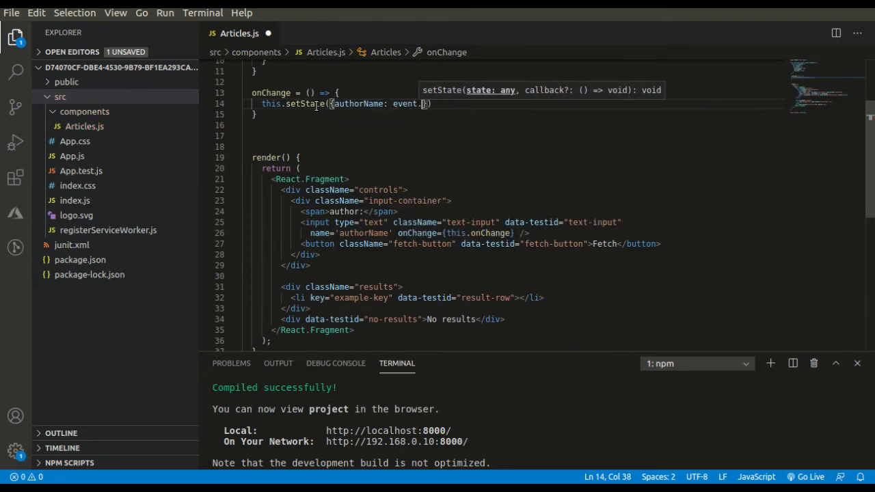
pyautogui.write('target.valu')
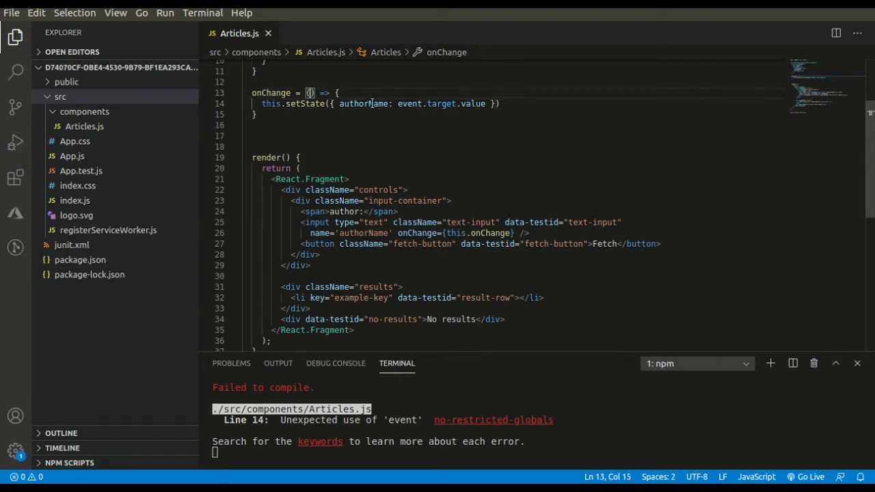
pyautogui.write('event')
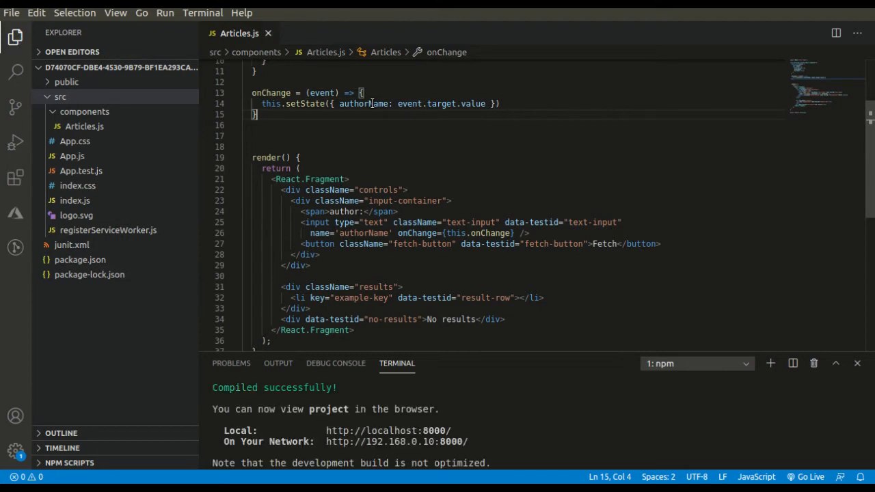
# - Write fetchArticles calling fetch on the articles API with author=${this.state.authorName}&page=1
pyautogui.write('fet')
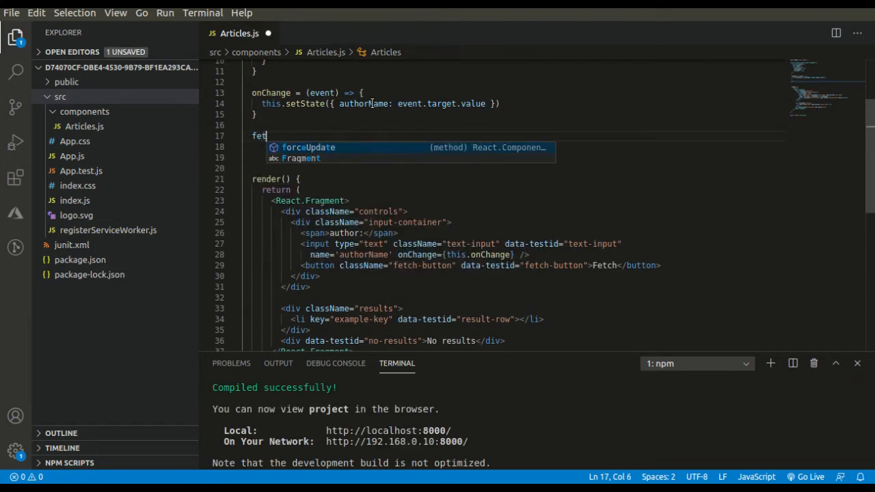
pyautogui.write('chArticles')
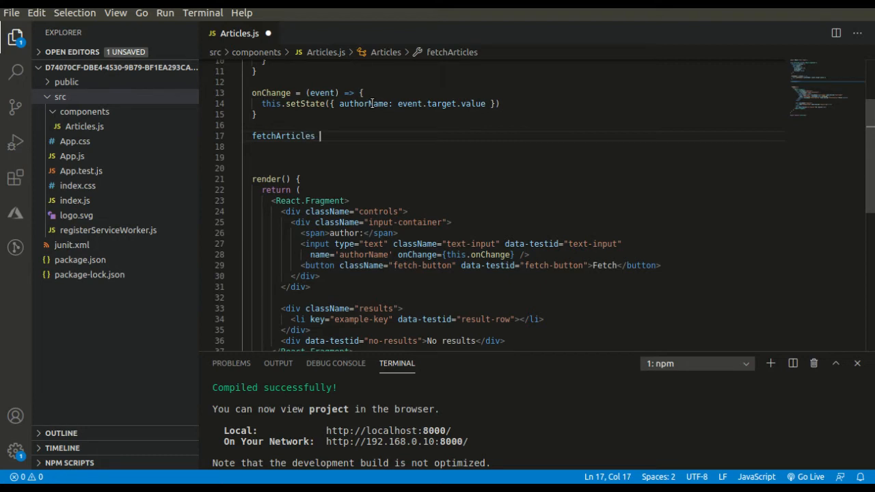
pyautogui.write('= () => {')
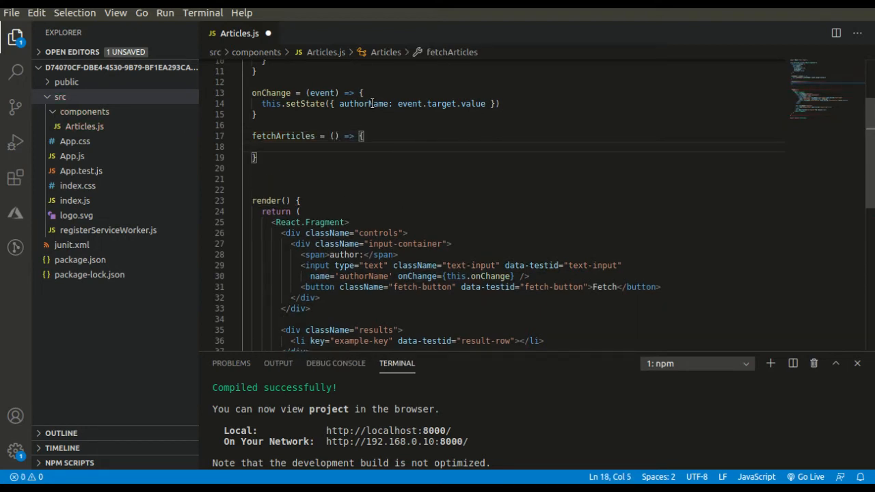
pyautogui.write('fetch')
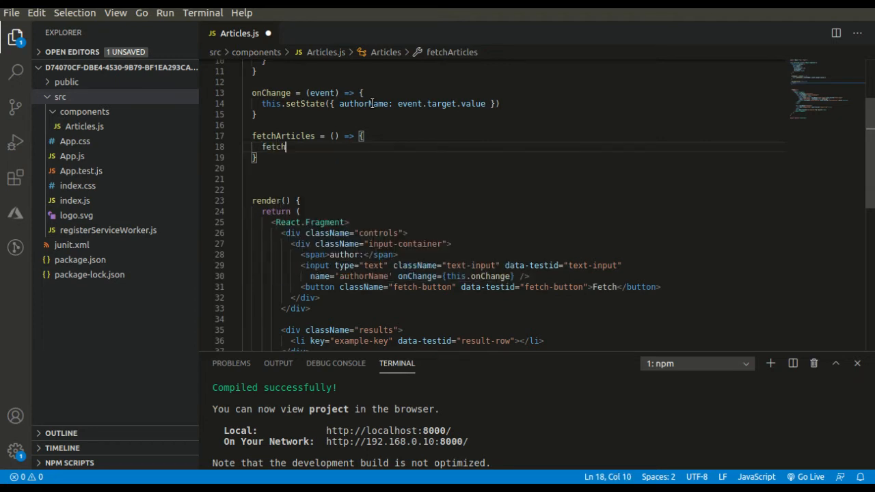
pyautogui.write('()')
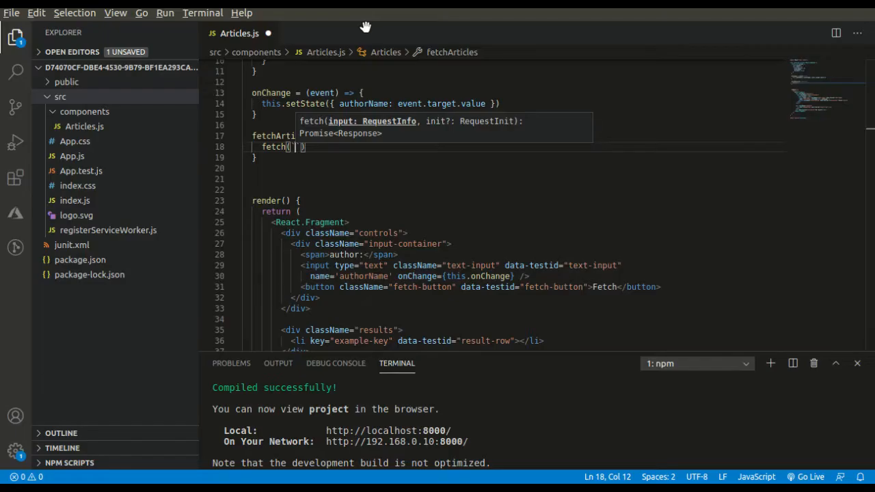
pyautogui.write('https://jsonmock.hackerrank.com/api/articles?author=epage')
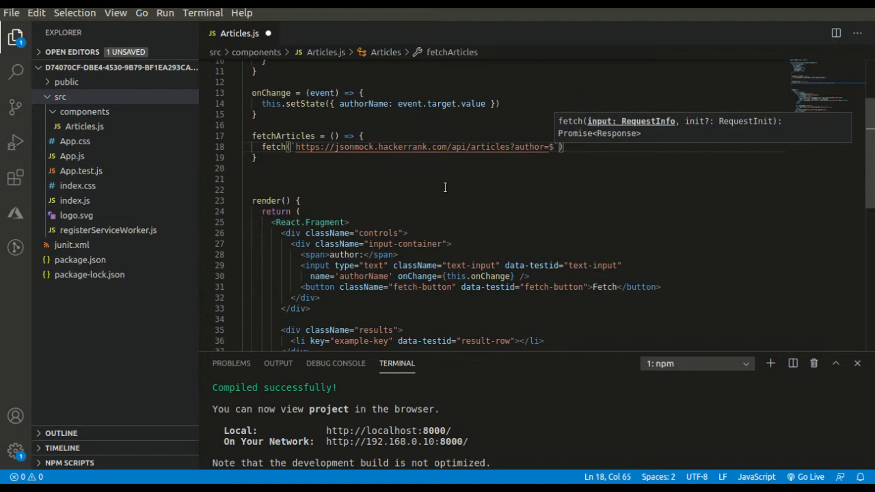
pyautogui.write('{}')
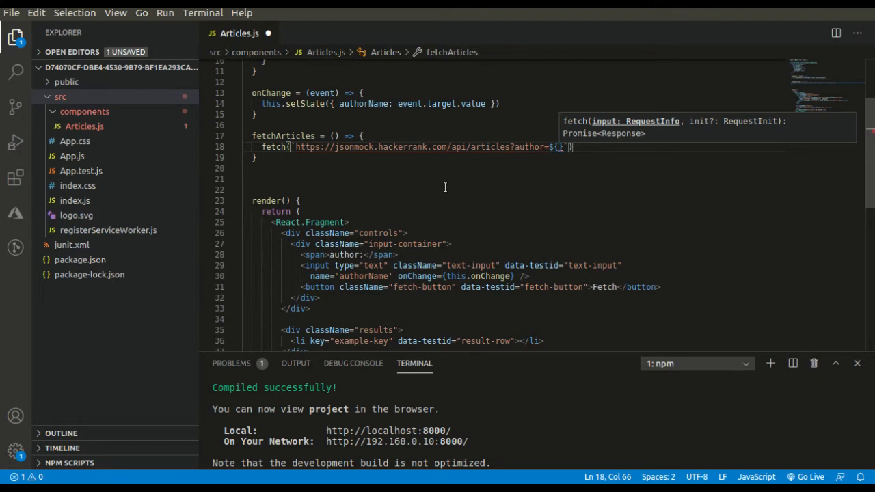
pyautogui.write('this..')
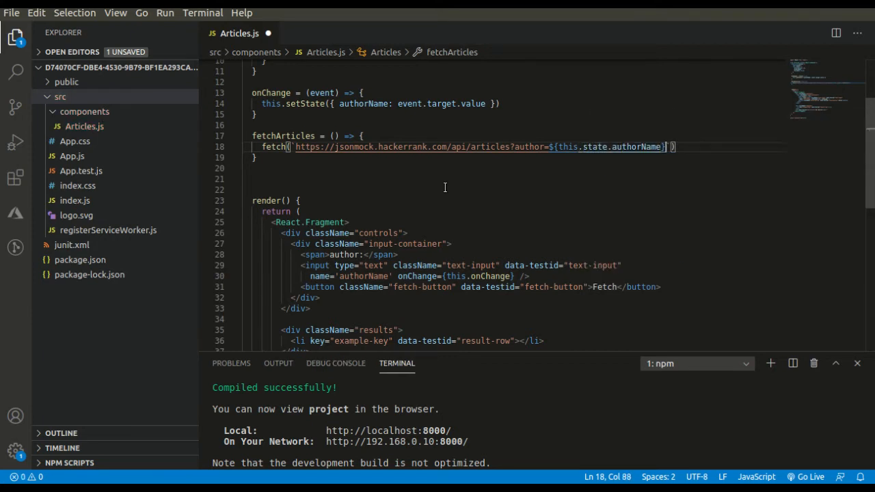
pyautogui.write('&page=1')
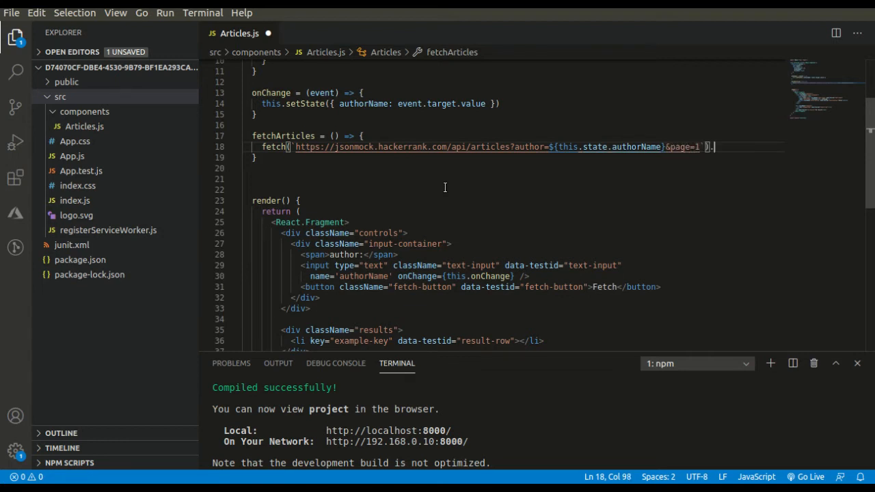
# - Chain .then(res => res.json()) and start mapping json.data into a let arr array
pyautogui.write('.then(')
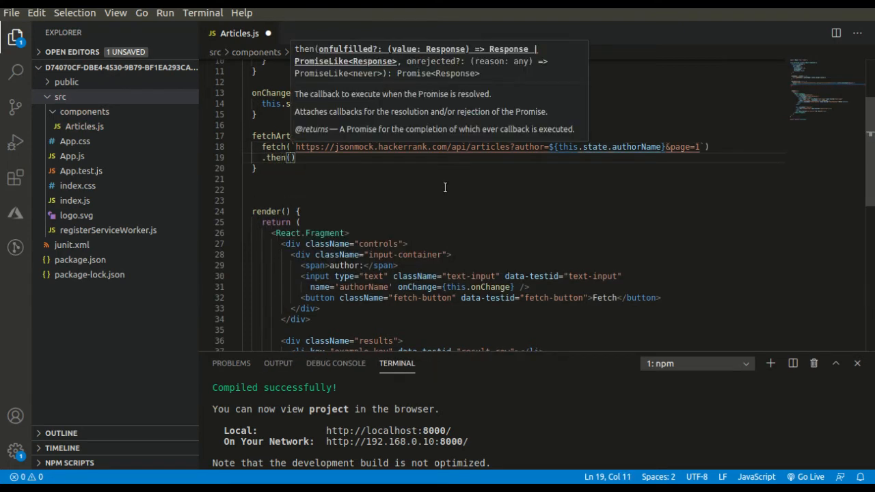
pyautogui.write('res=>res.json(')
pyautogui.write('.then')
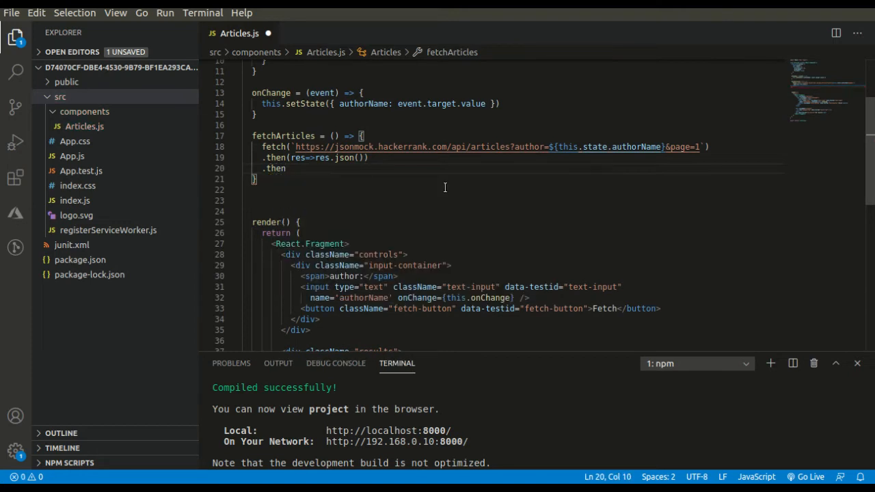
pyautogui.write('json => {')
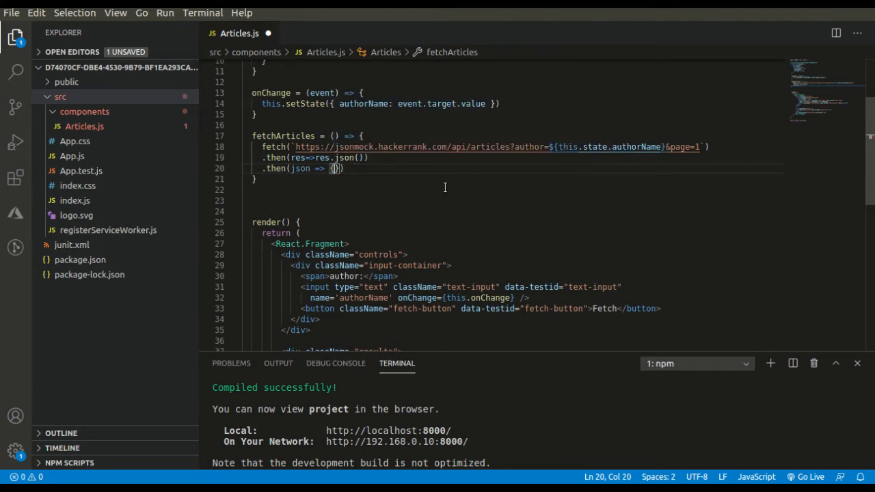
pyautogui.write('let arr = [')
pyautogui.write('json.data.map')
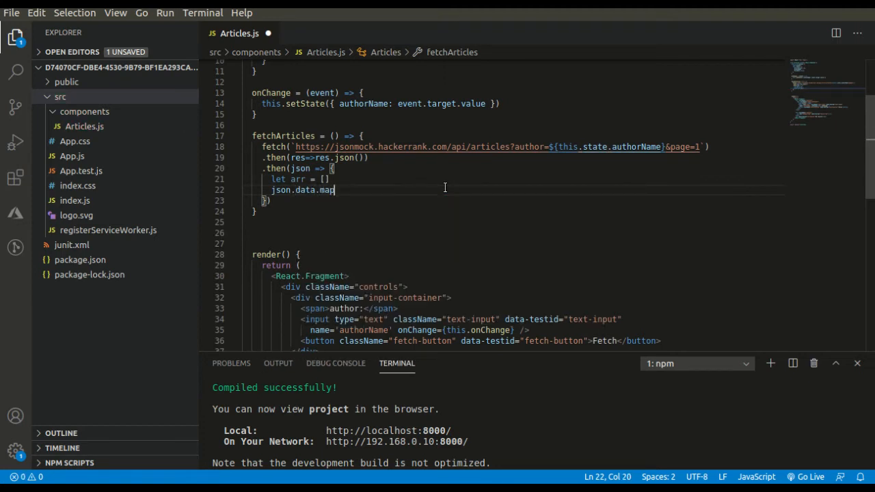
pyautogui.write('(el => {')
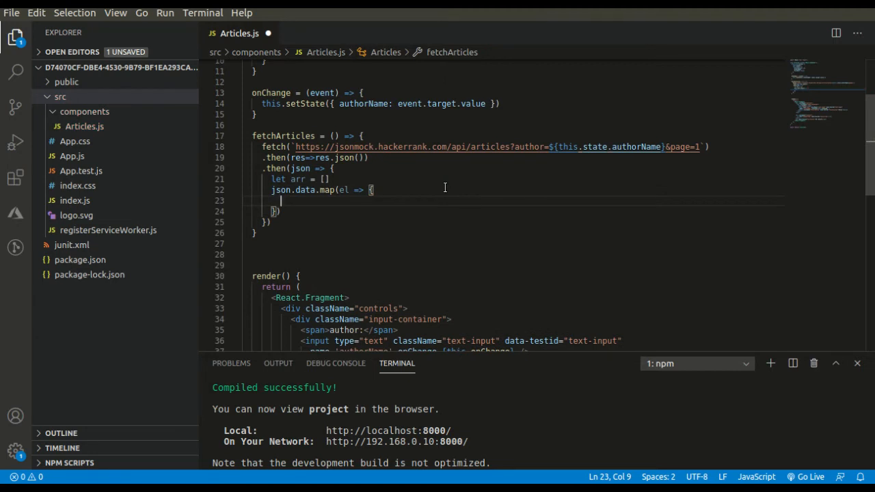
# - Inside the map, add if (el.title != null) arr.push(el)
pyautogui.write('if(')
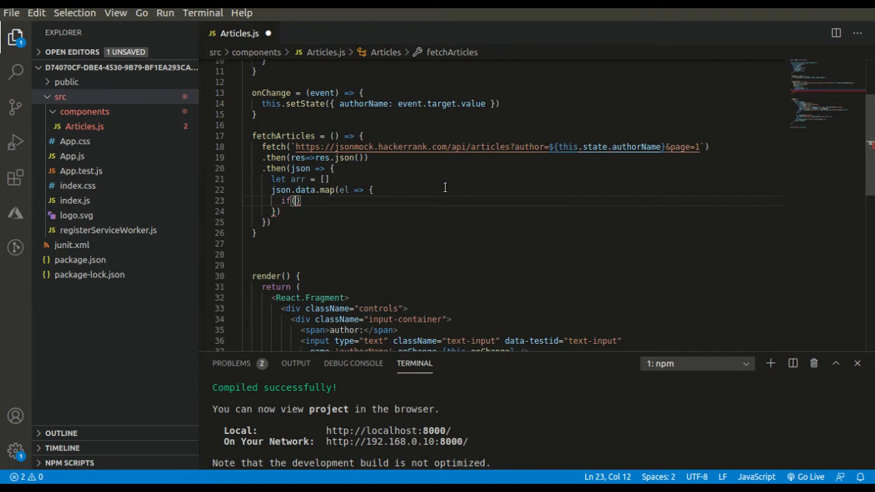
pyautogui.write('el')
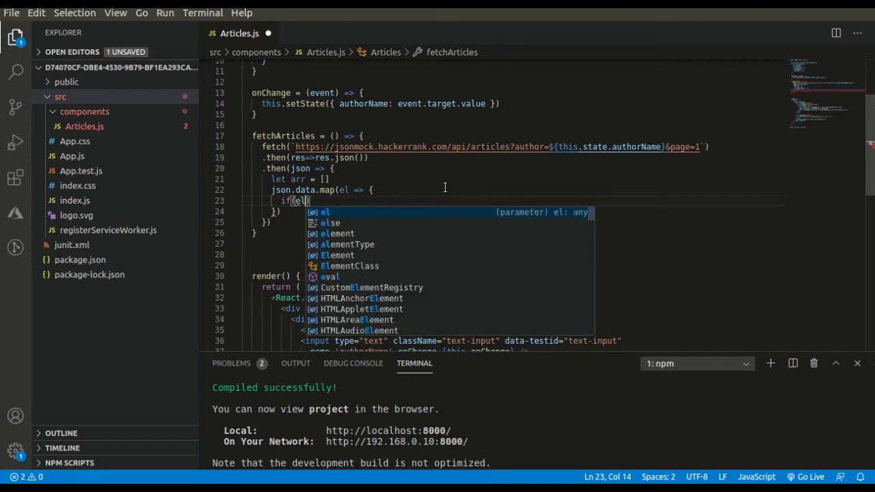
pyautogui.write('.title')
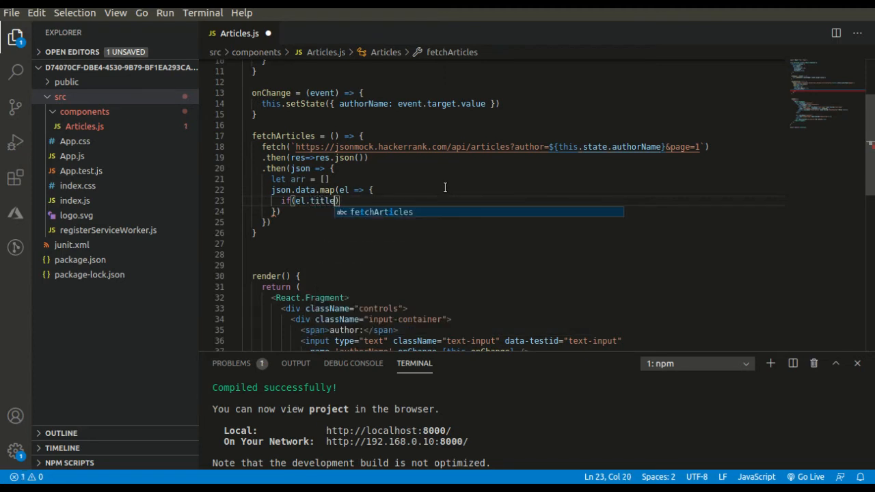
pyautogui.write('!')
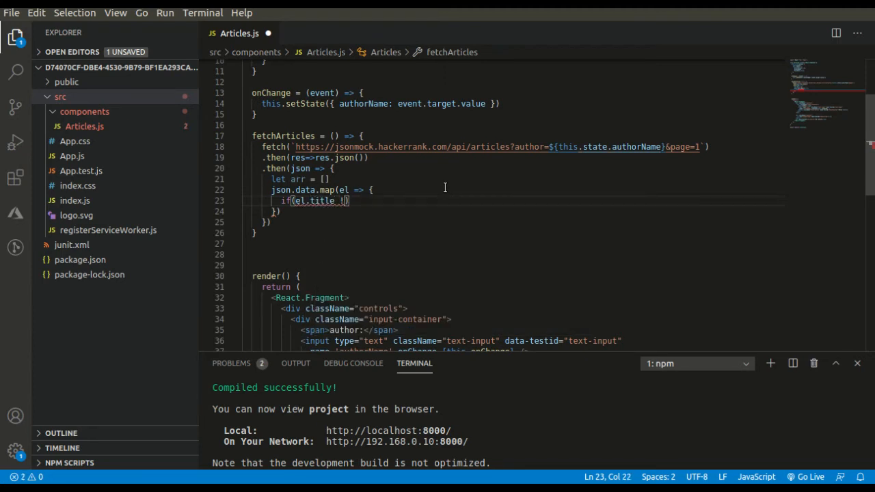
pyautogui.write('= n')
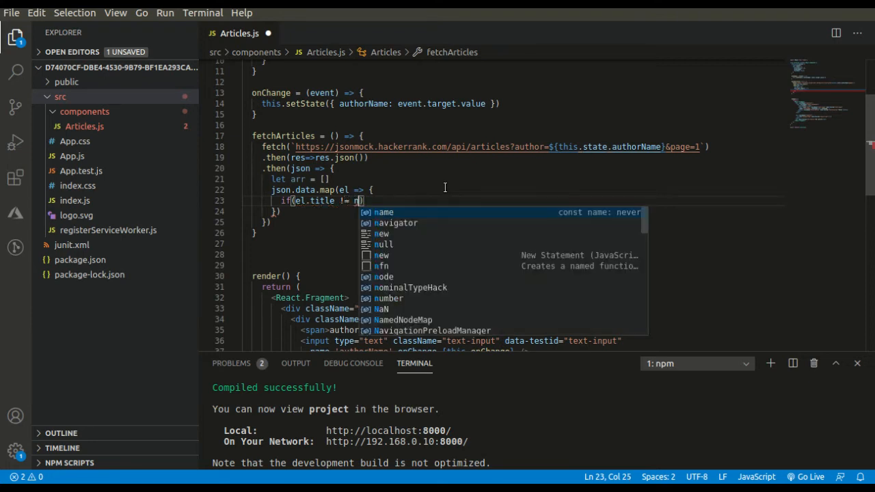
pyautogui.write('ull')
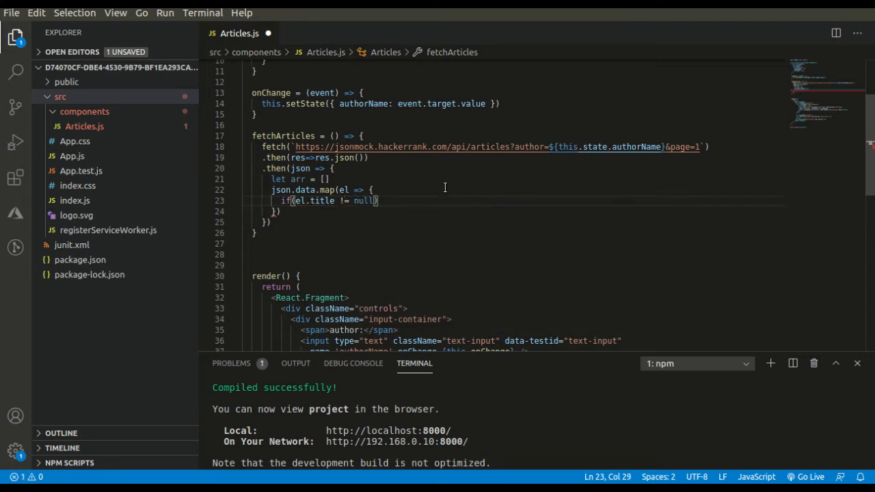
pyautogui.write('arr.ps')
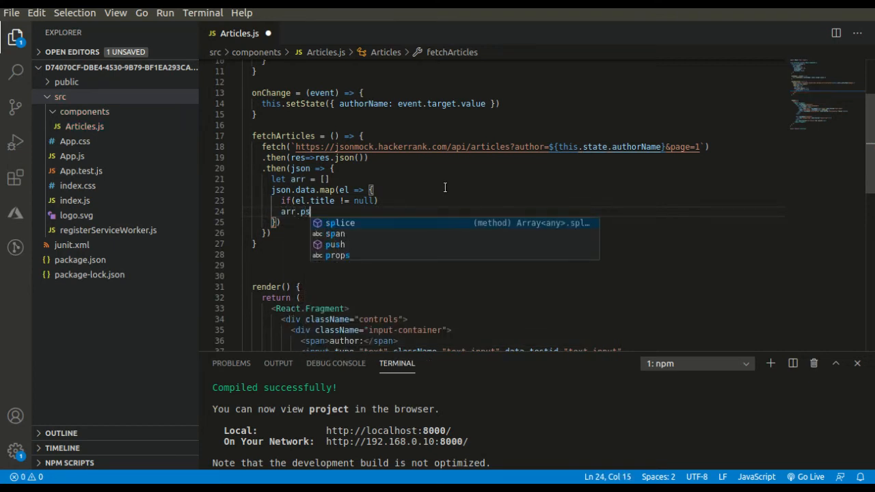
pyautogui.write('h')
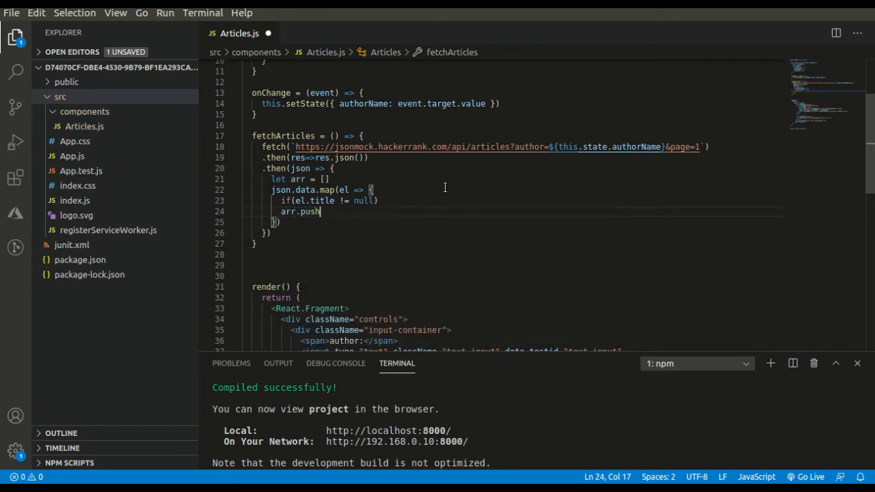
pyautogui.write('(el)')
pyautogui.write('\\')
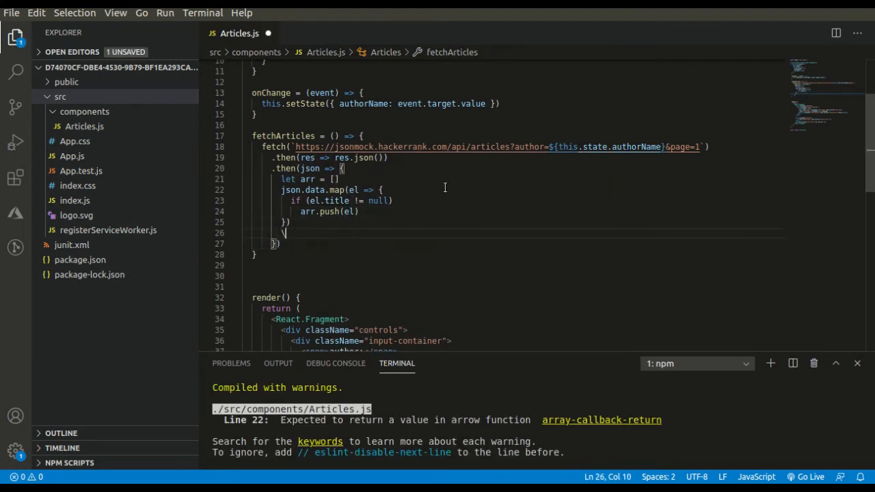
# - Add this.setState({ articlesList: arr, firstHit: true }) after the loop and save Articles.js
pyautogui.write('this')
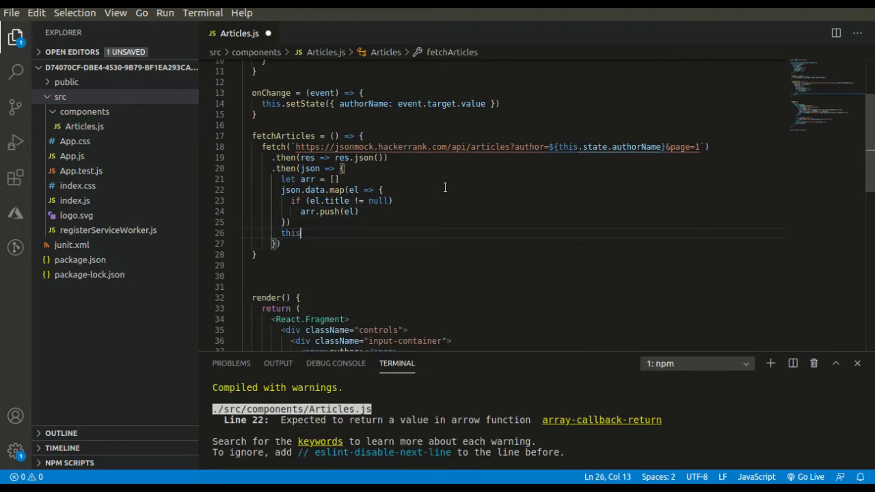
pyautogui.write('.setState')
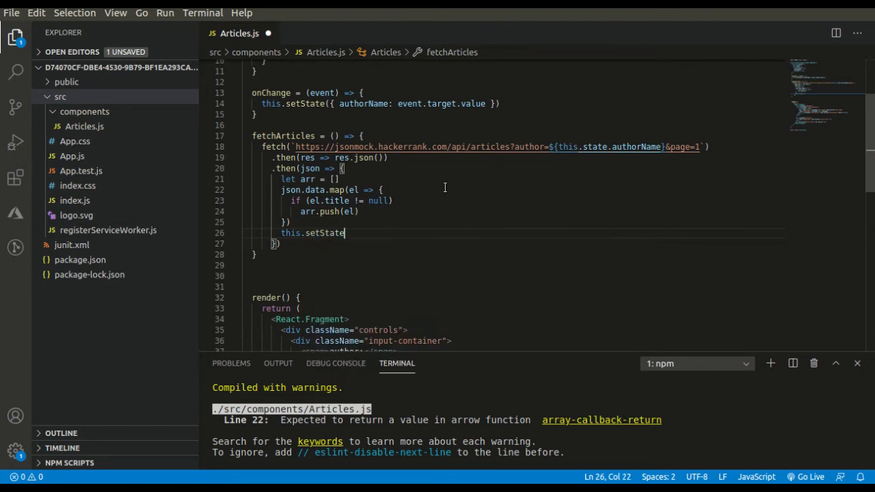
pyautogui.write('({ar')
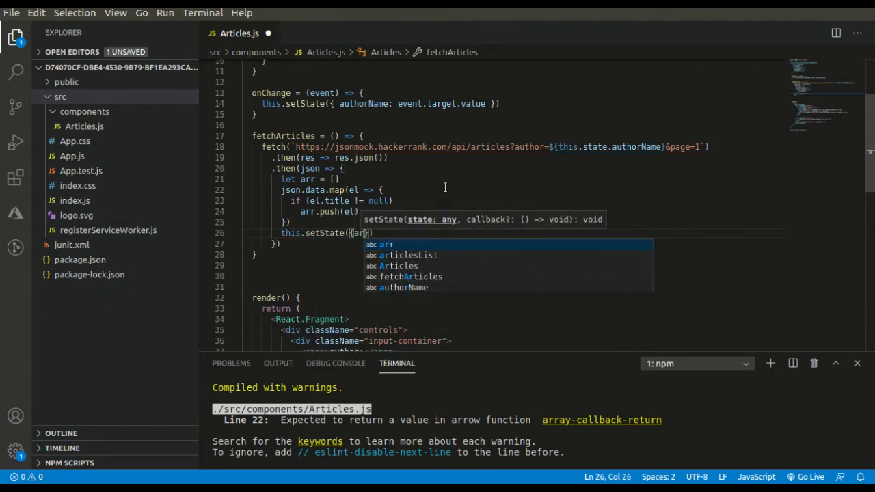
pyautogui.write('articlesList:')
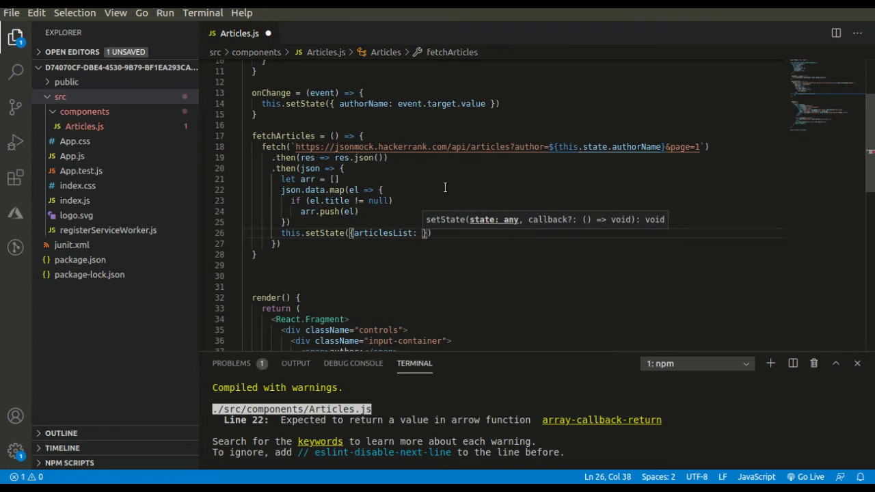
pyautogui.write('arr')
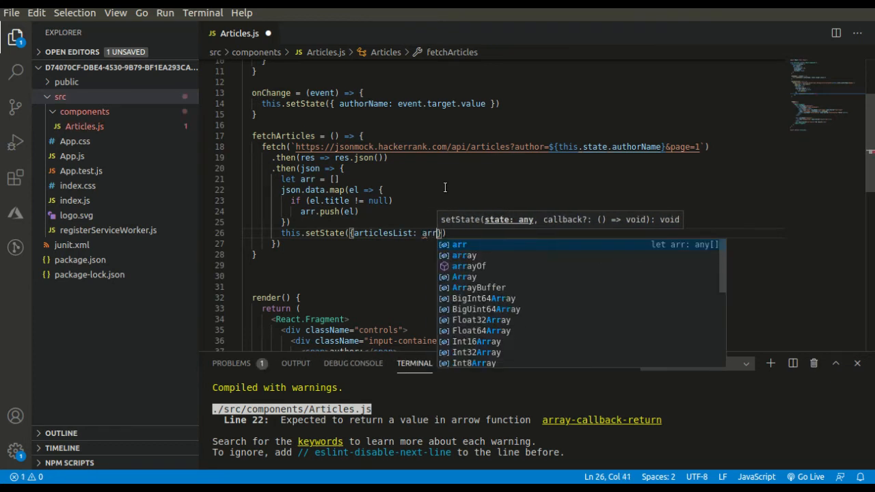
pyautogui.write(', fin')
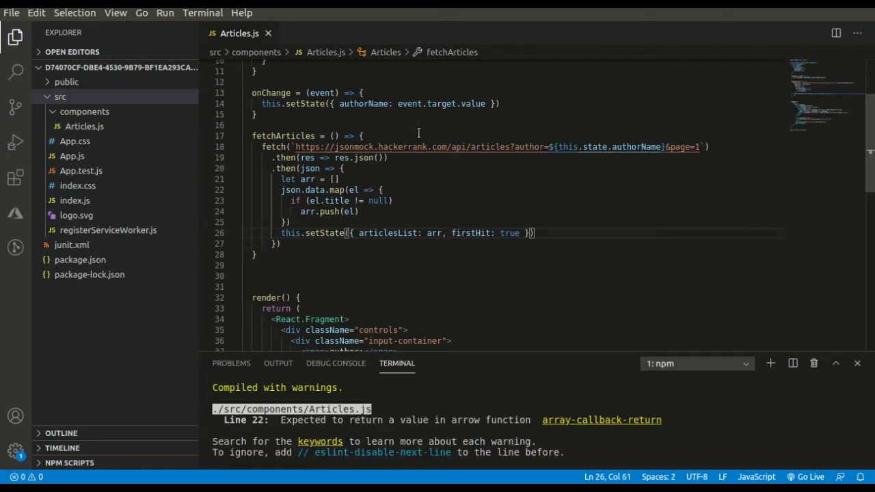
# - Add onClick={this.fetchArticles} to the Fetch button and start {} above the results div
pyautogui.scroll(-3)
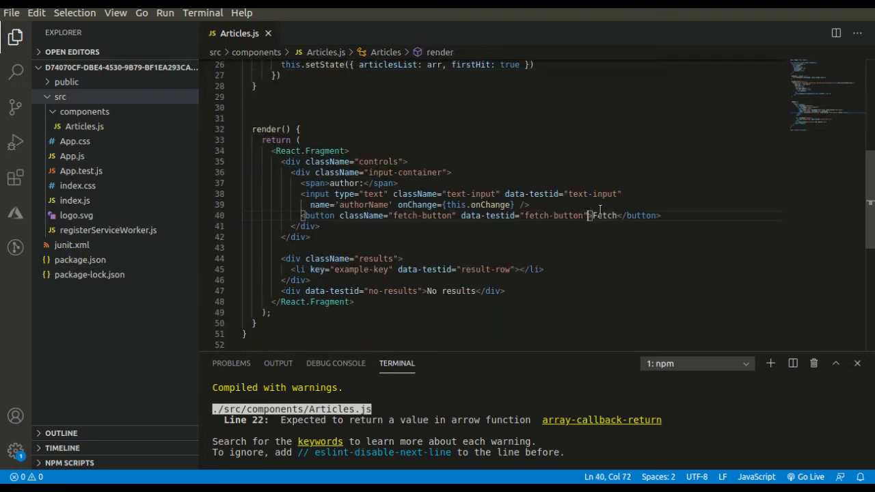
pyautogui.write('onClick')
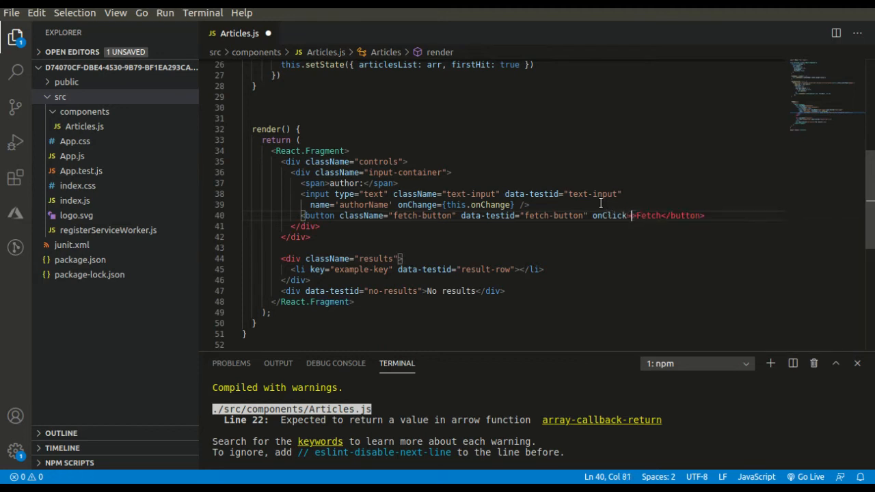
pyautogui.write('this.fetchArticles}')
pyautogui.write('{')
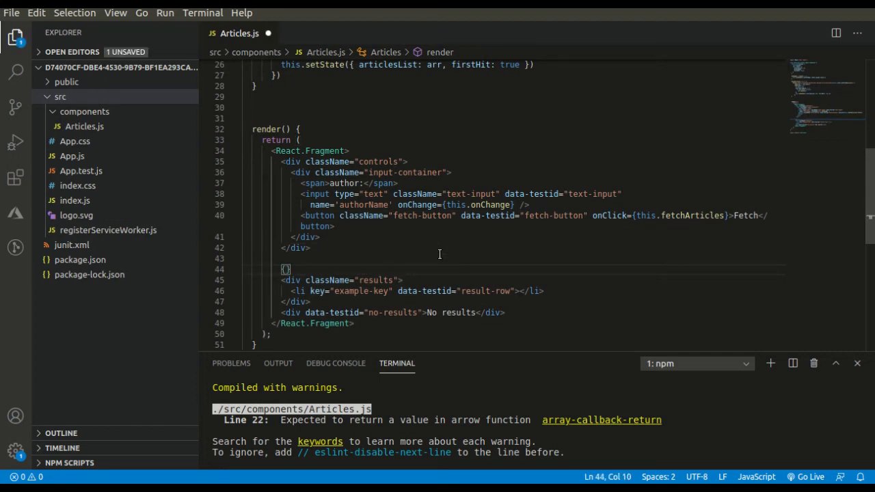
# - Type this.state.articlesList.length > 0 ? this.state.articlesList.slice(0, 3).map((el, i) => in render
pyautogui.write('this')
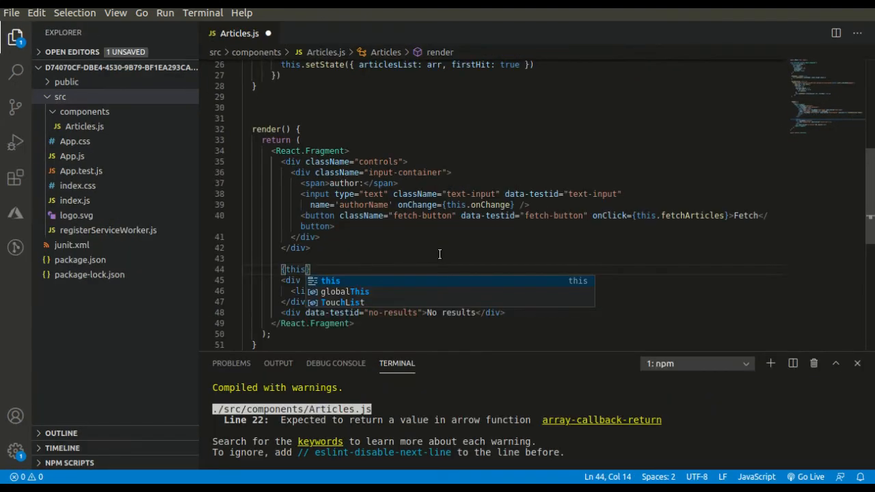
pyautogui.write('.state')
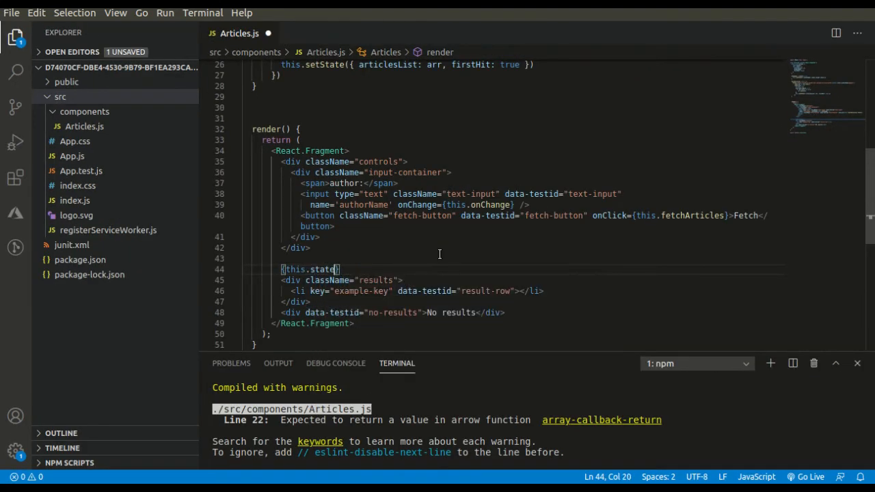
pyautogui.write('.articlesList.length >')
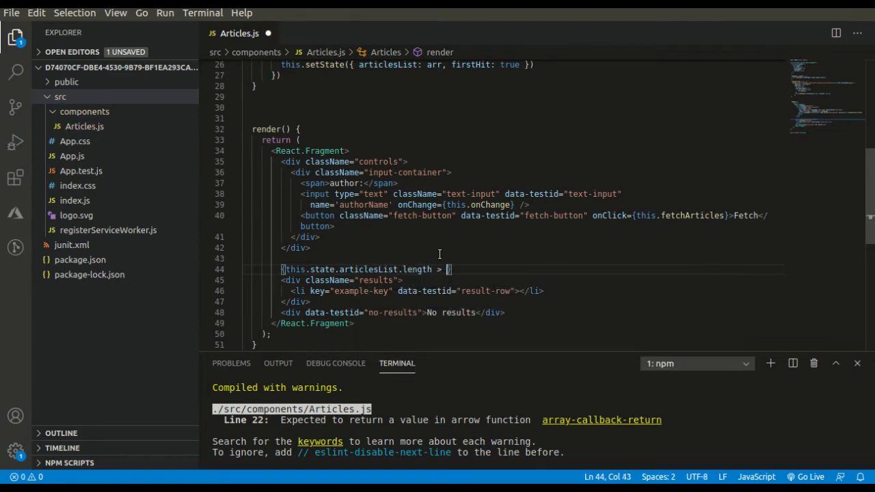
pyautogui.write('0 ?')
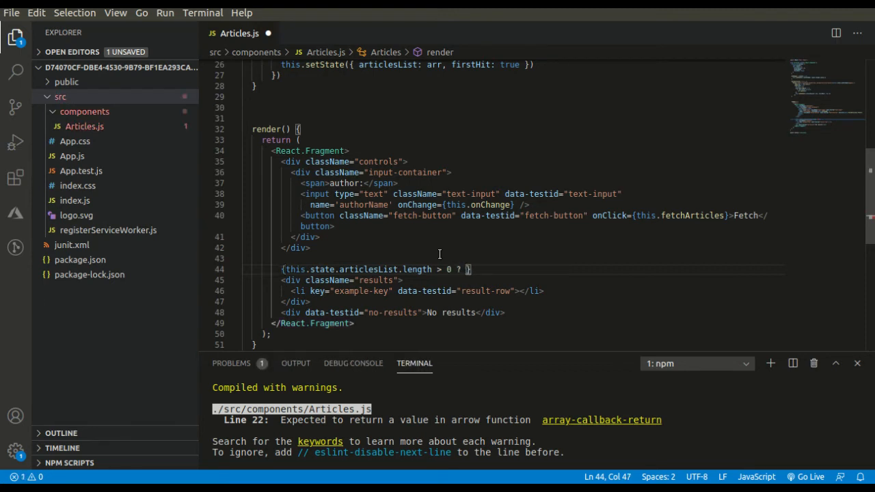
pyautogui.write('this.state.articlesList.slice(')
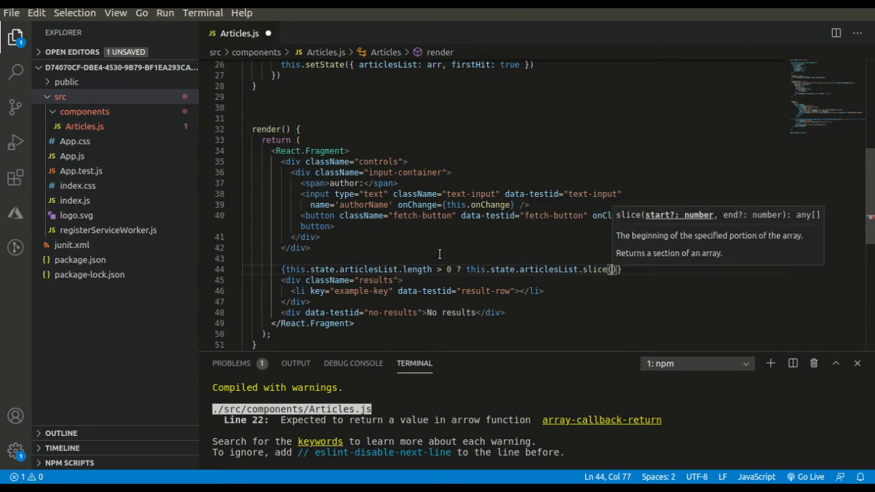
pyautogui.write('0,')
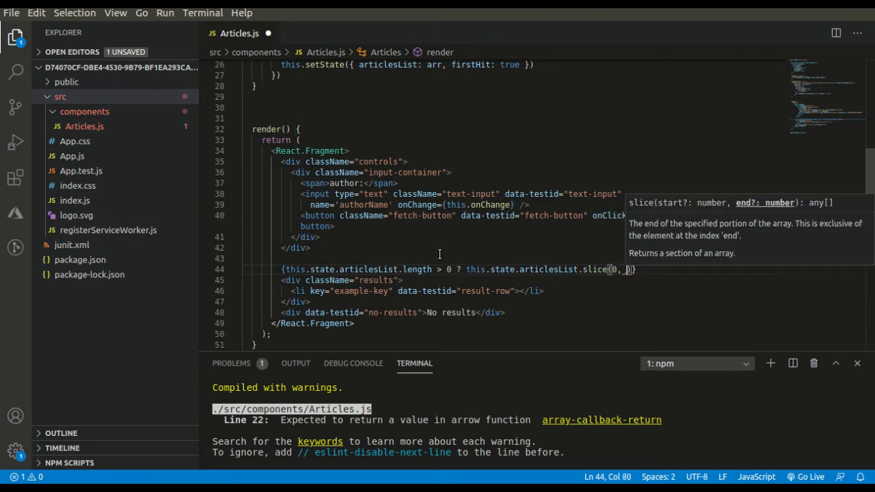
pyautogui.write('3')
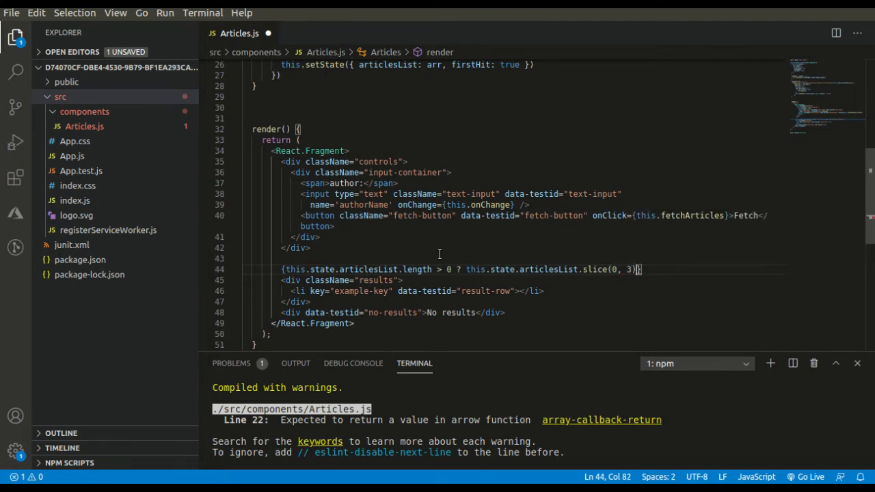
pyautogui.write('.')
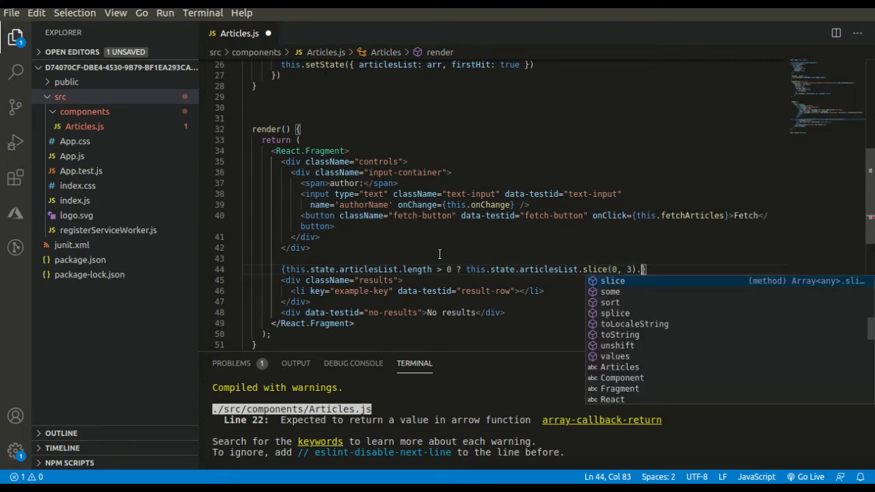
pyautogui.write('map')
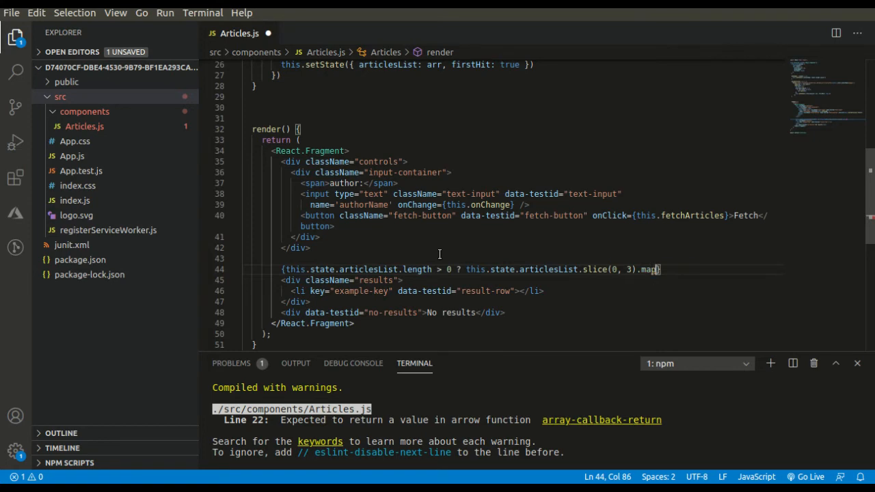
pyautogui.write('((el, i')
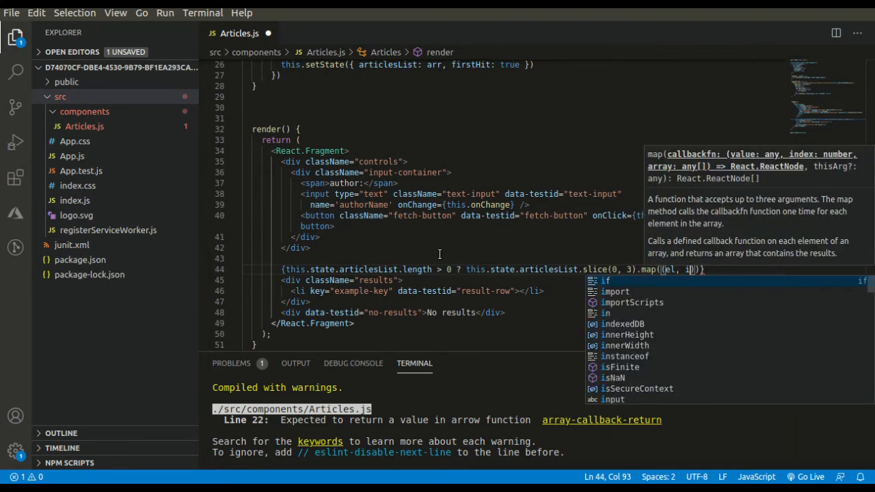
pyautogui.write('=>(')
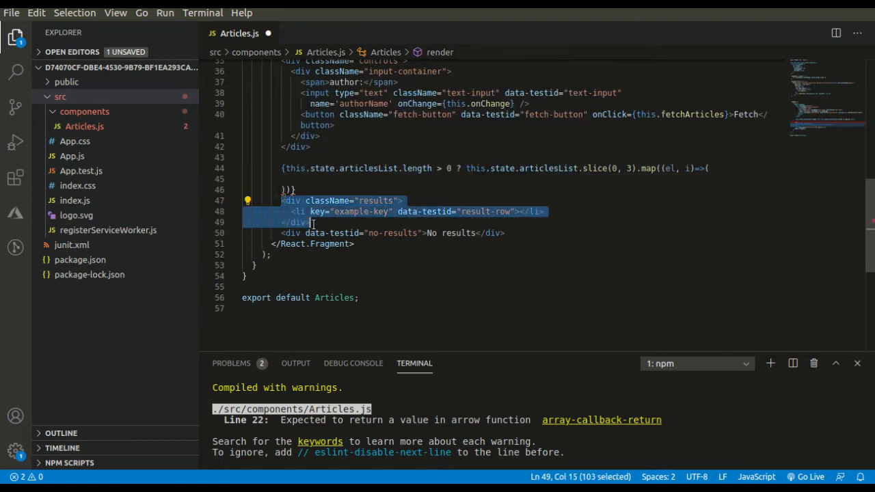
# - Move the results div into the map with key={i}, add a firstHit 'No results' fallback, and save
pyautogui.press('Delete')
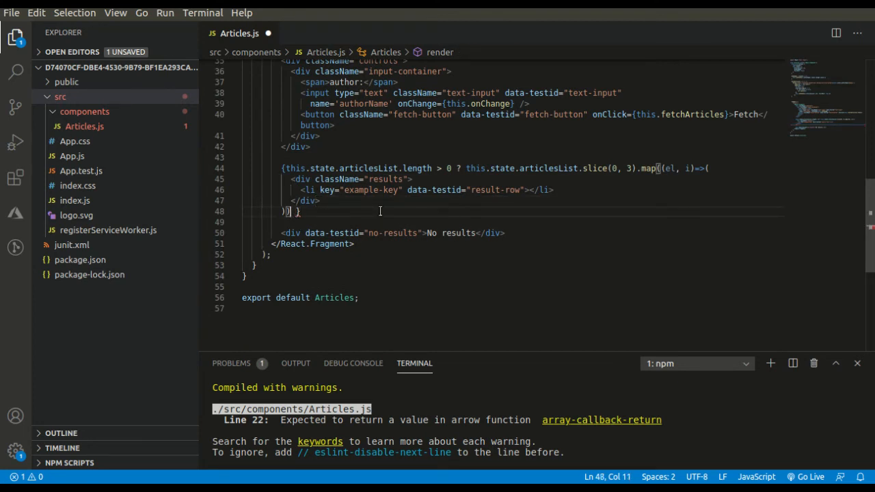
pyautogui.write('this')
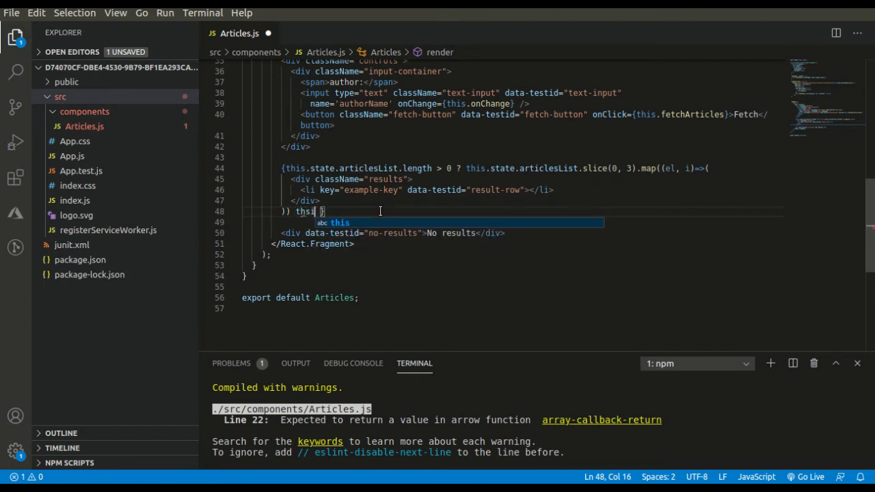
pyautogui.write('.')
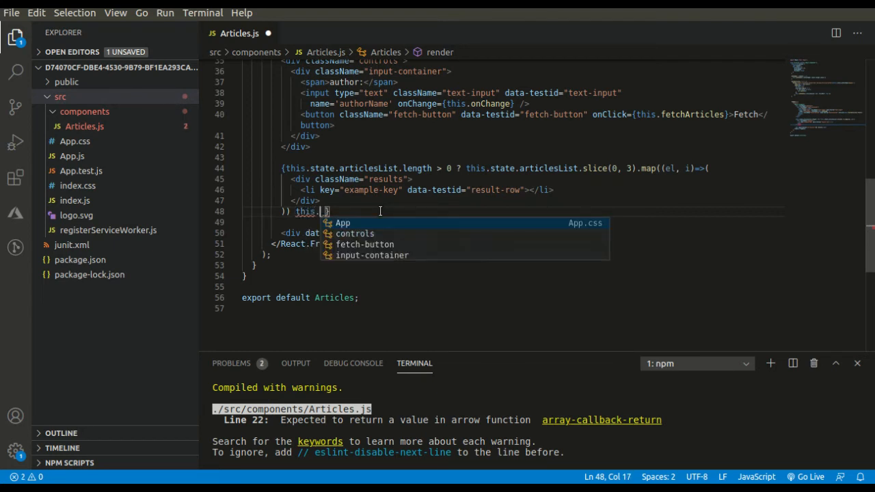
pyautogui.write('this.state.')
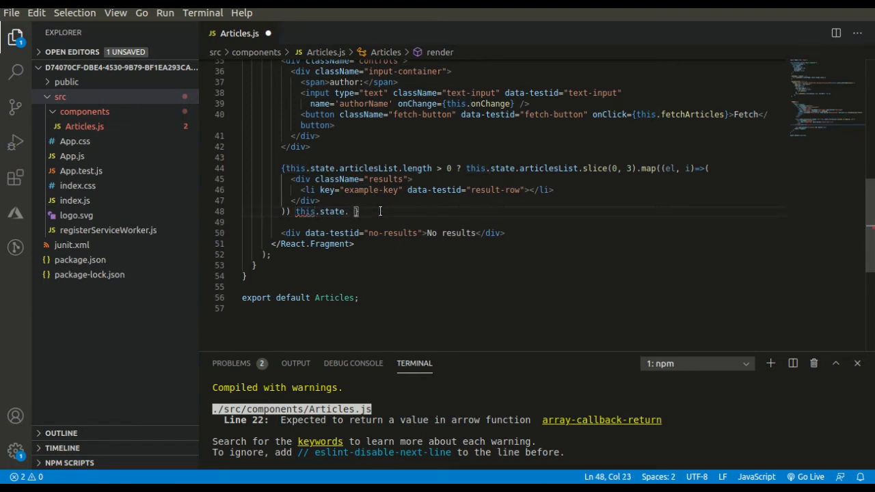
pyautogui.write('firs')
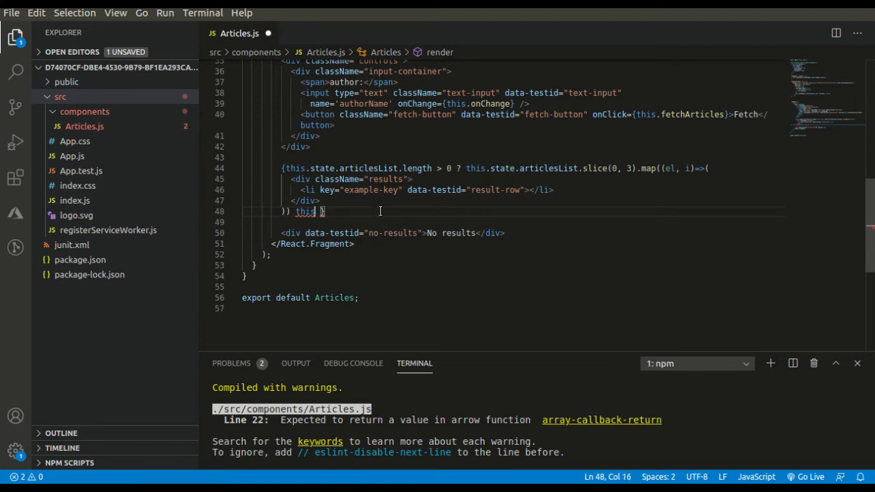
pyautogui.write(':')
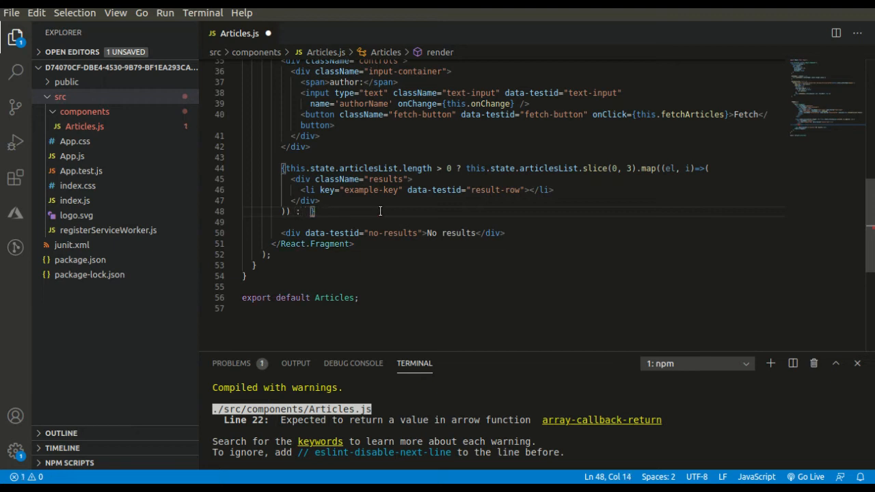
pyautogui.write('this.stat')
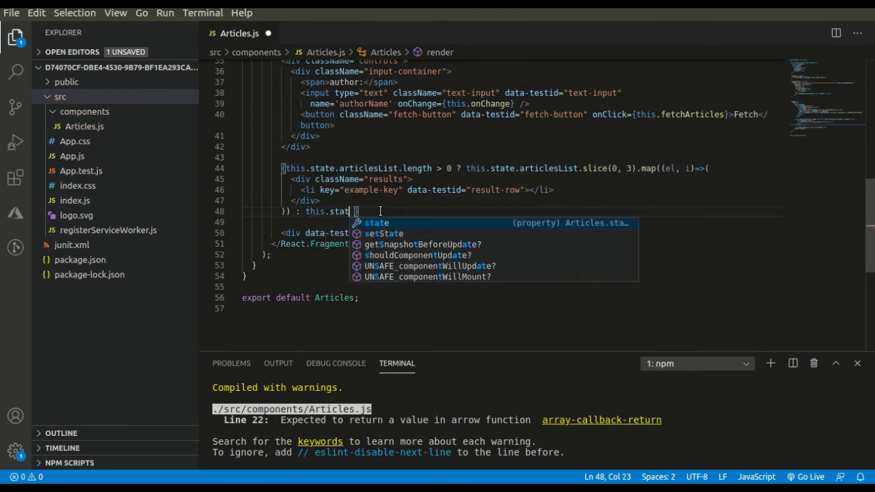
pyautogui.write('firstHit')
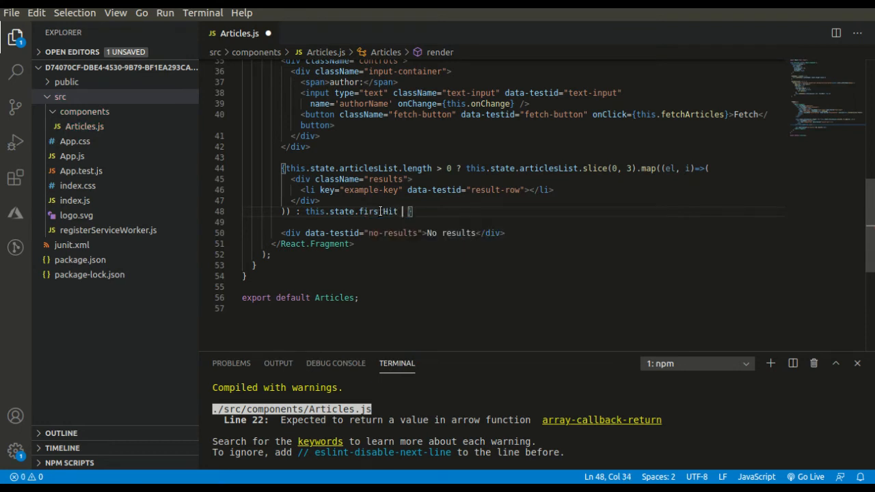
pyautogui.write(';')
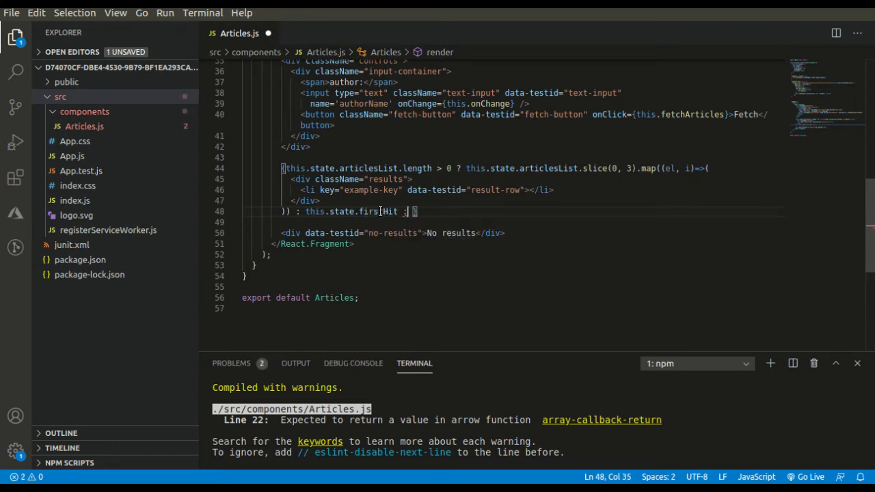
pyautogui.write('?')
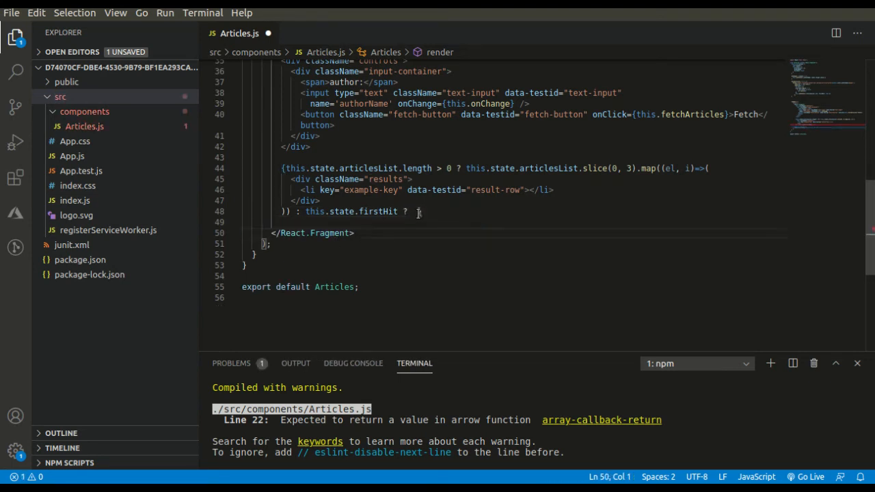
pyautogui.write('<div data-testid="no-results">No results</div> : \'\'}')
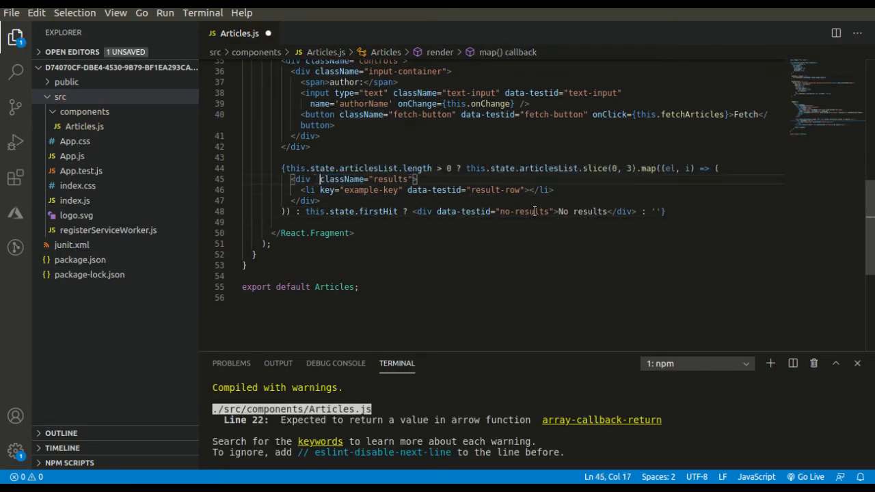
pyautogui.write('key={i')
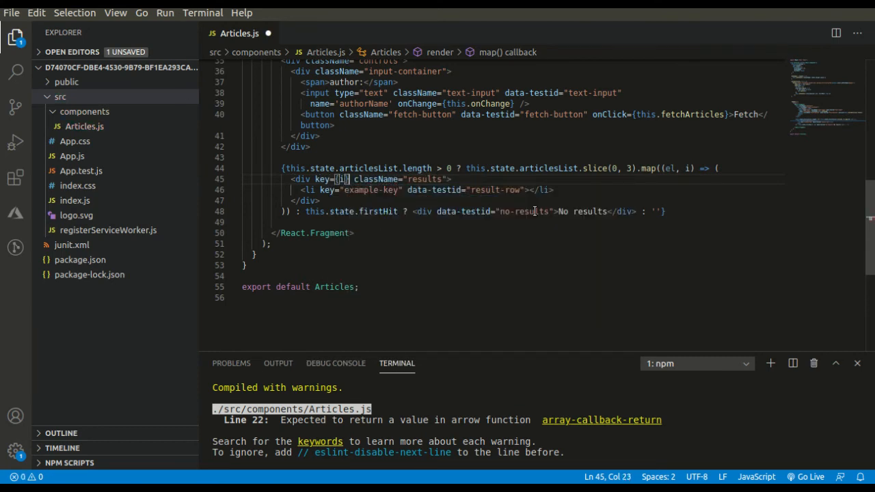
pyautogui.press('ctrl+s')
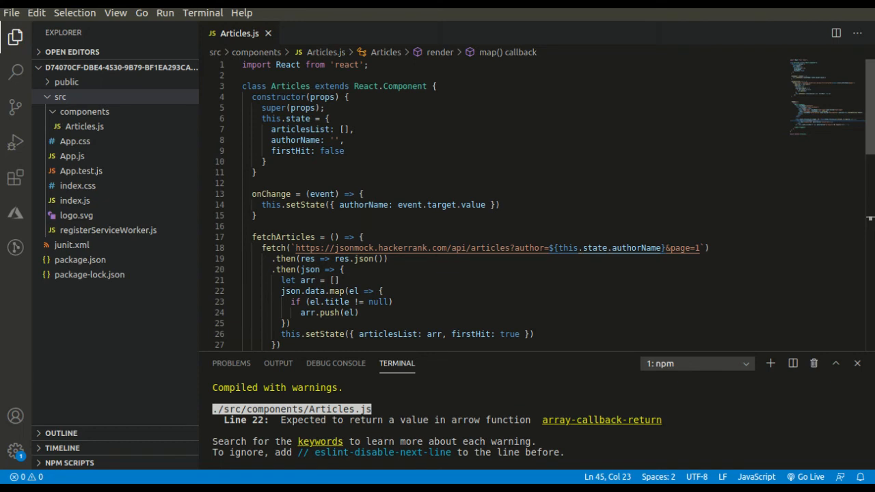
pyautogui.scroll(-3)
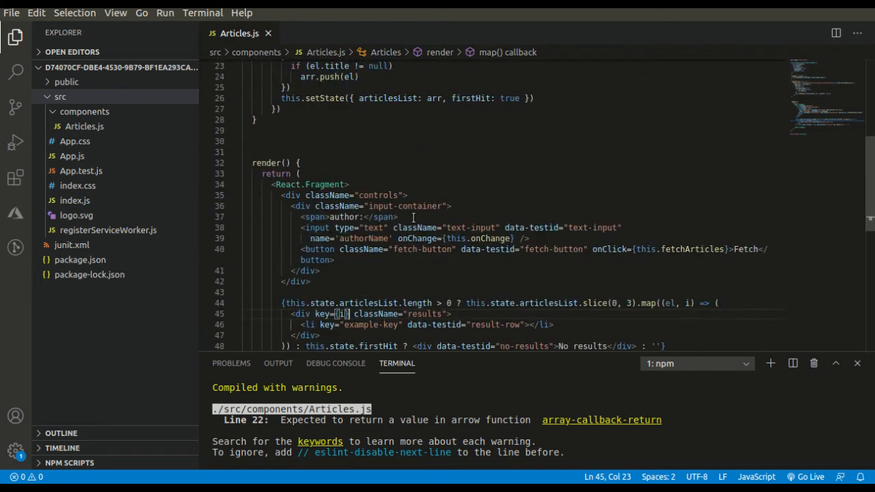
pyautogui.scroll(-3)
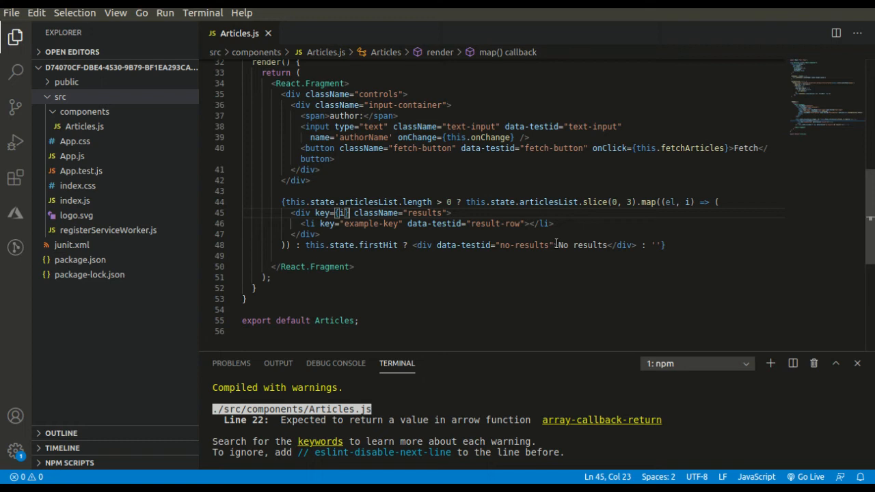
pyautogui.moveTo(562, 209)
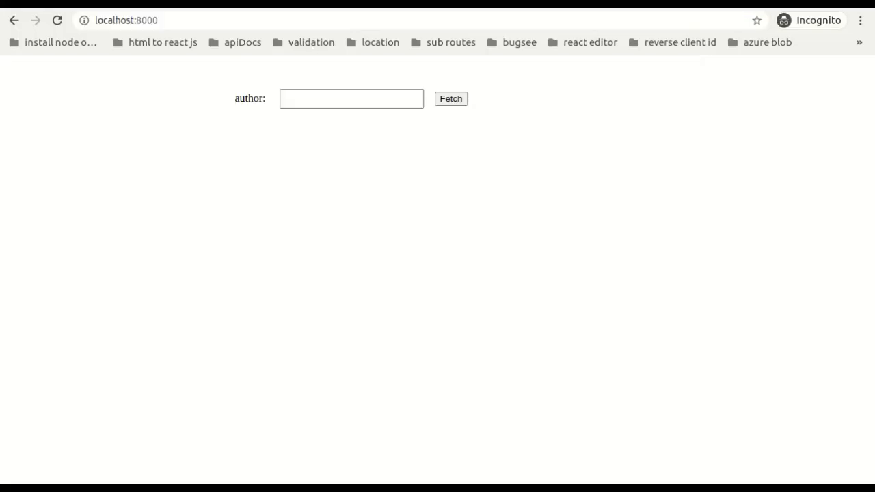
# - Watch the Network panel in DevTools while fetching with an empty author
pyautogui.press('f12')
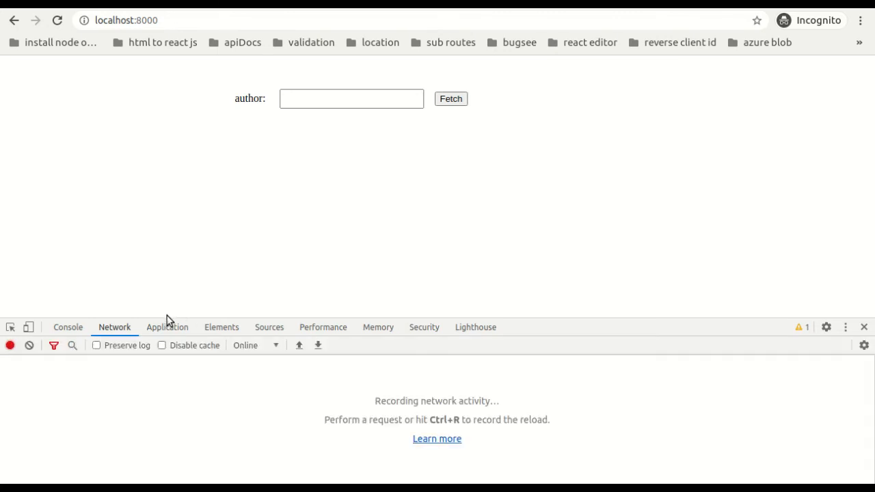
pyautogui.click(352, 98)
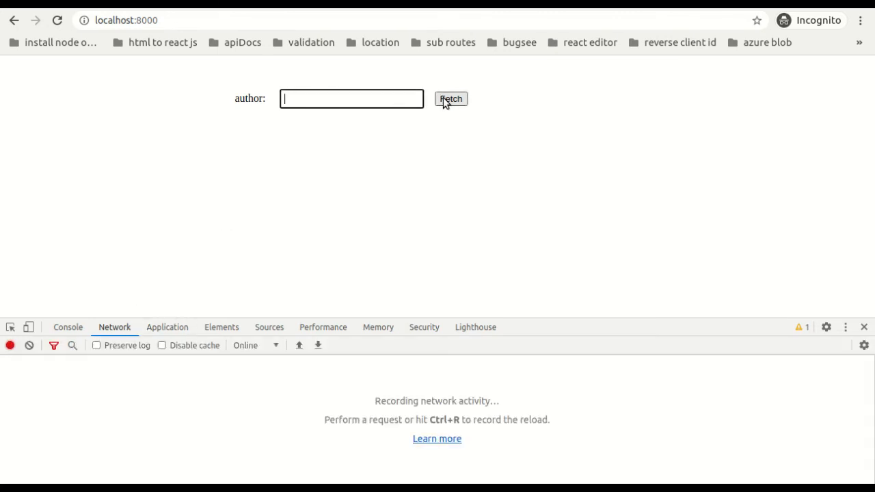
pyautogui.click(450, 99)
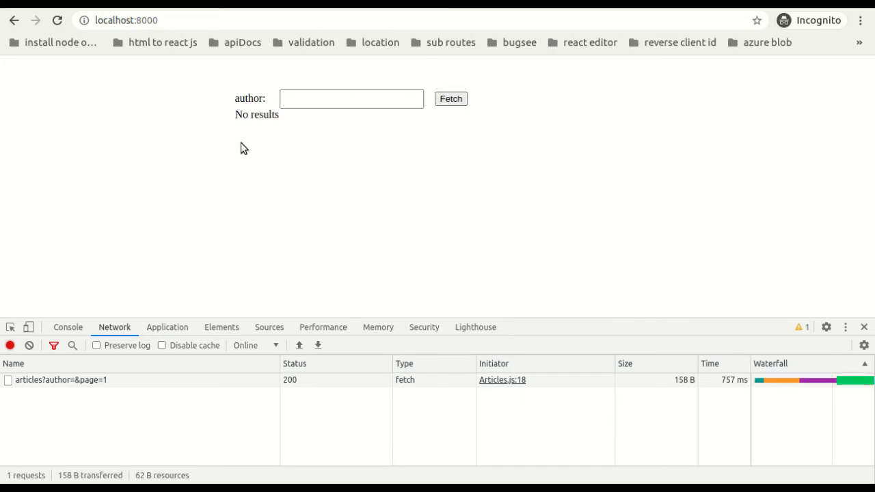
pyautogui.moveTo(304, 130)
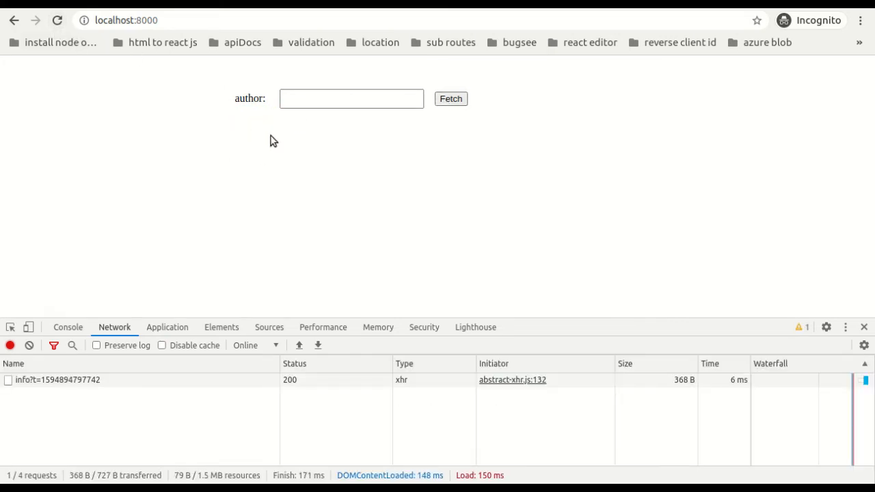
# - Enter 'epaga' as the author and fetch
pyautogui.click(352, 99)
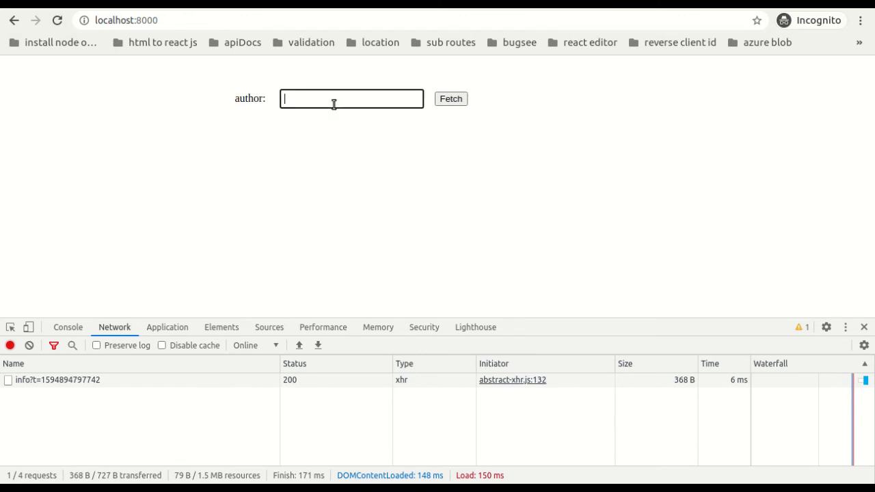
pyautogui.write('epaga')
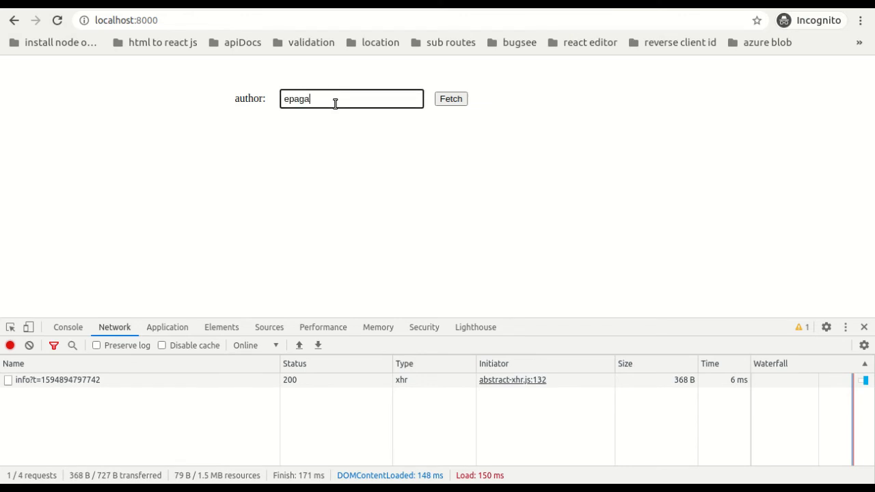
pyautogui.click(451, 98)
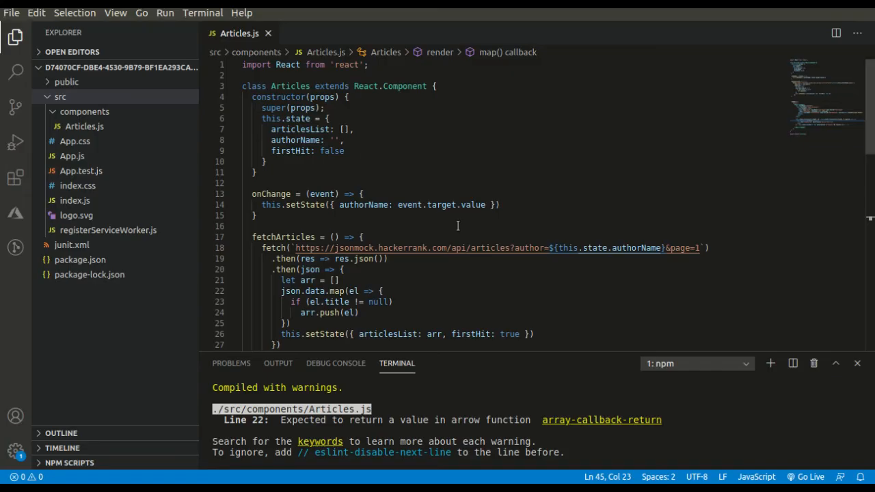
# - Insert {el.title} inside the result-row <li> in Articles.js
pyautogui.scroll(-3)
pyautogui.write('<li key="example-key" data-testid="result-row">{}</li>')
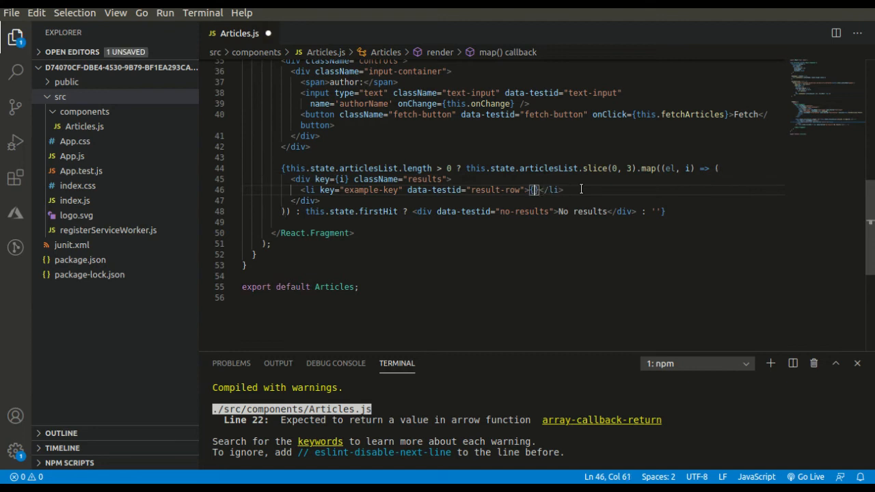
pyautogui.write('el.tit')
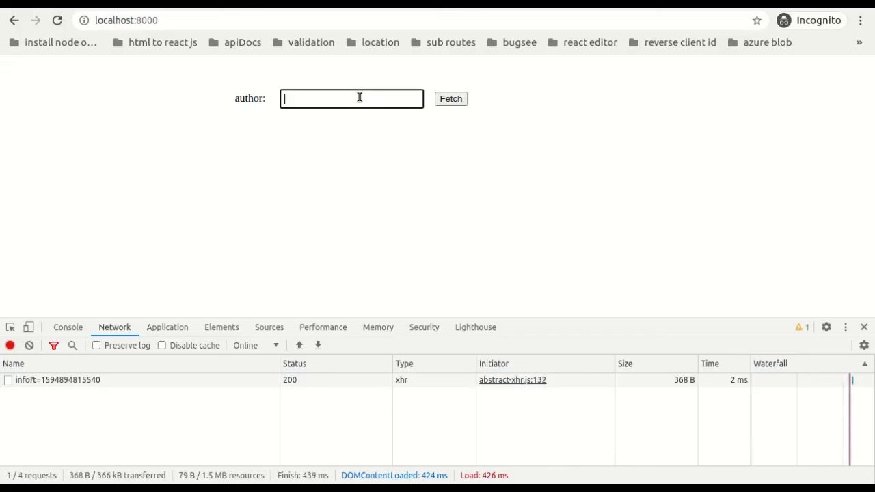
# - Fetch articles for author 'epaga' and inspect the failed request details
pyautogui.write('epaga')
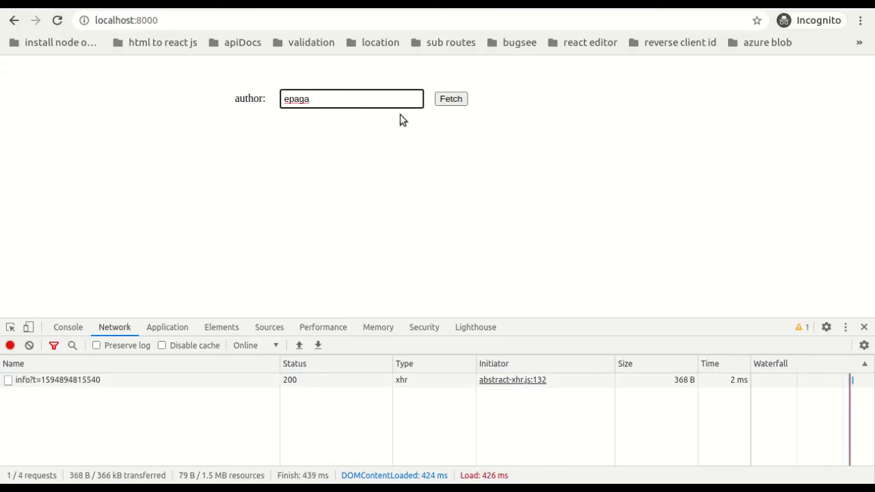
pyautogui.click(451, 99)
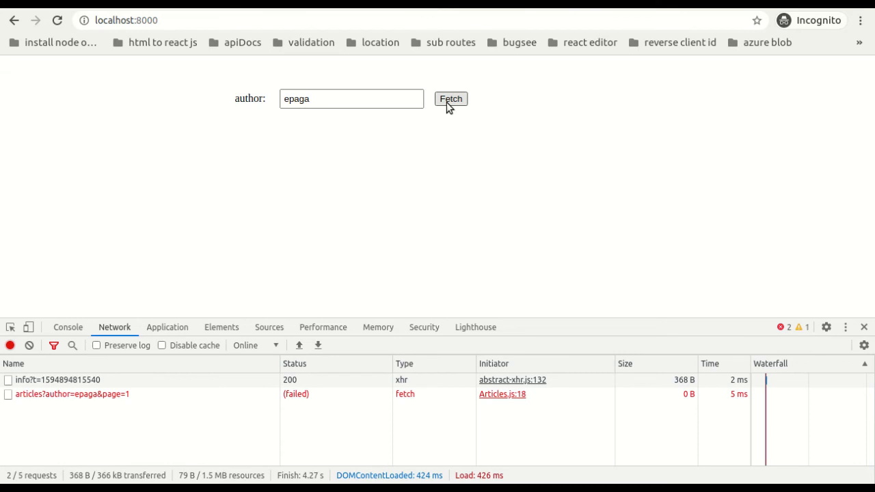
pyautogui.click(72, 393)
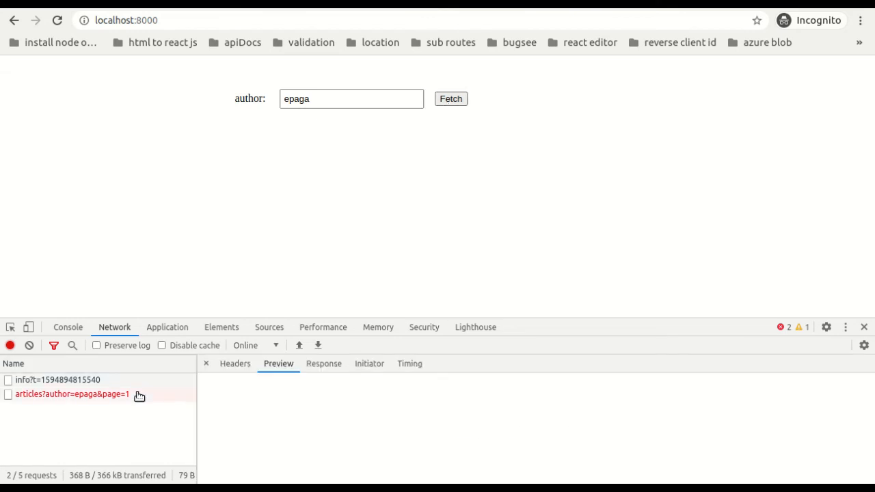
pyautogui.click(234, 363)
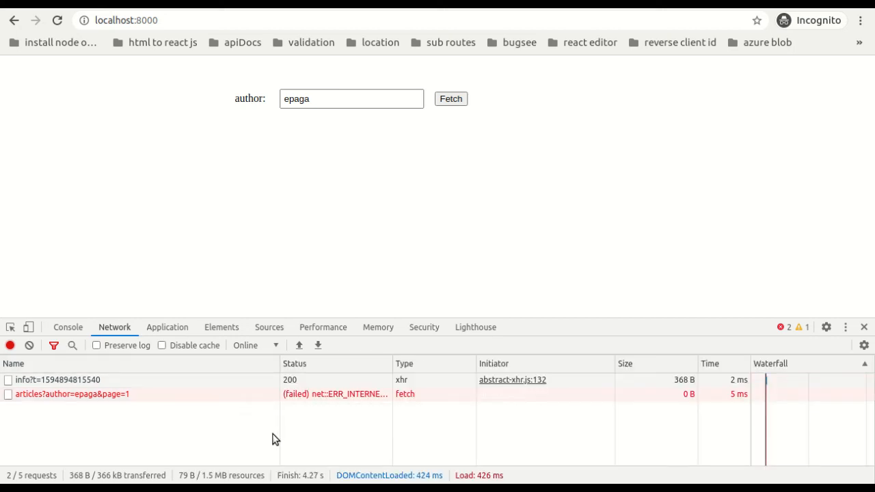
pyautogui.moveTo(359, 396)
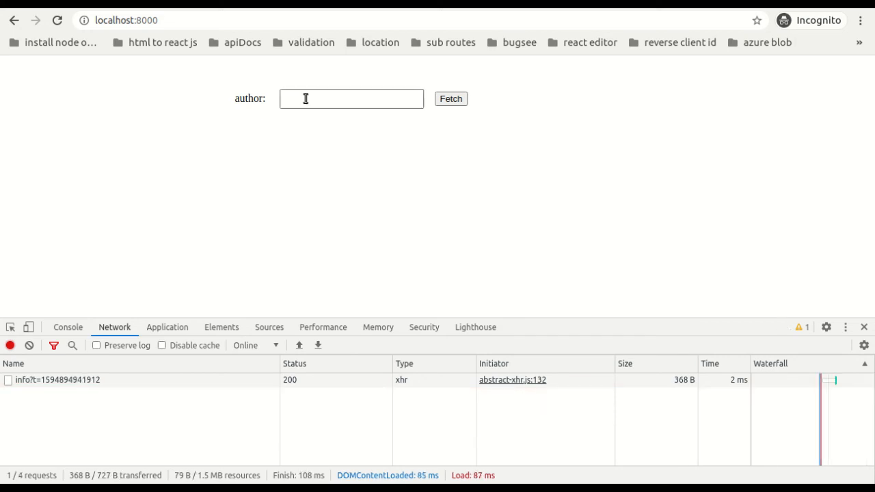
# - Refetch epaga's articles and expand the data array in the response Preview
pyautogui.write('apag')
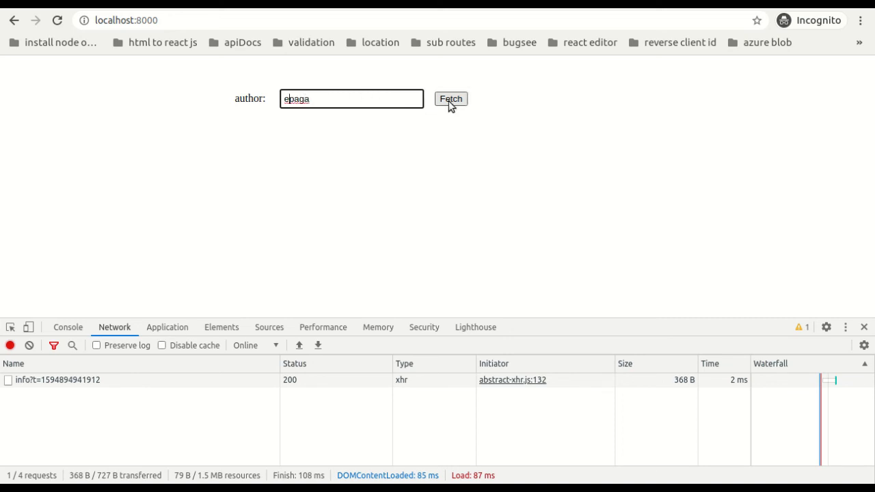
pyautogui.click(451, 99)
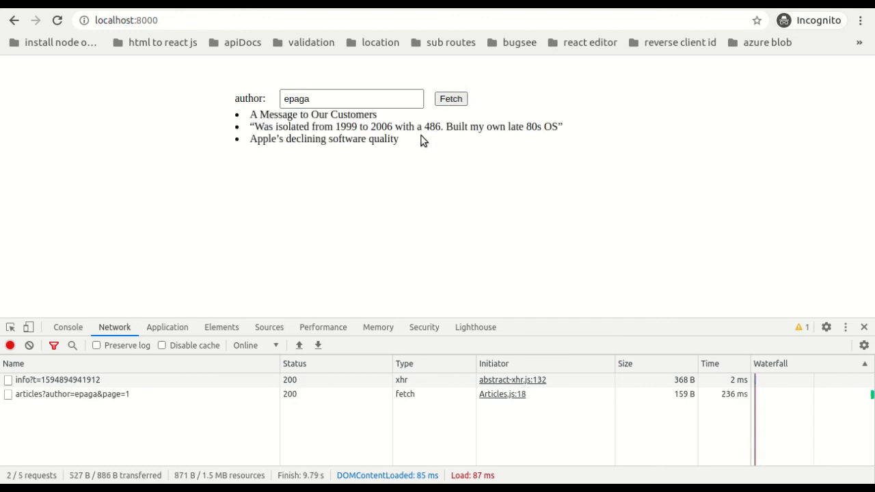
pyautogui.moveTo(240, 120)
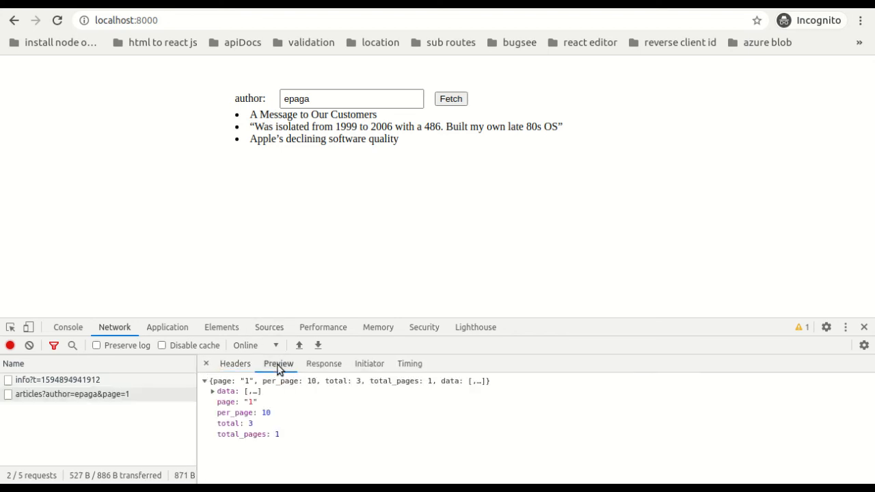
pyautogui.click(212, 391)
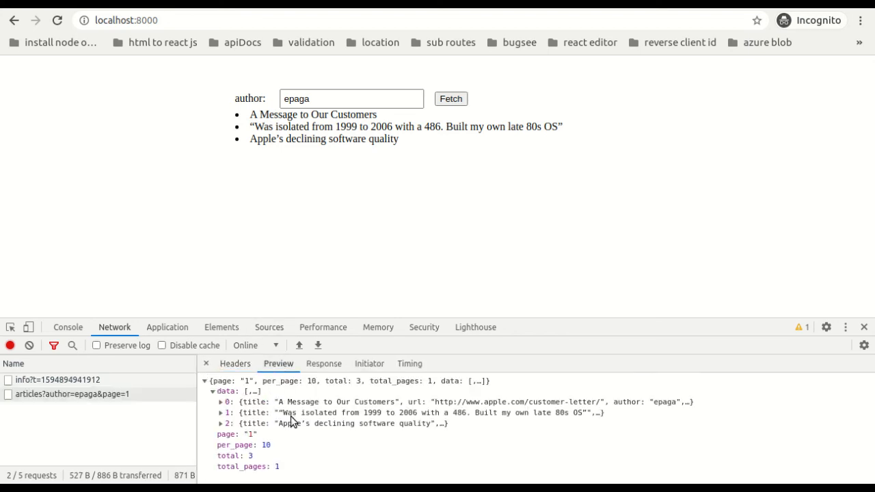
pyautogui.click(351, 99)
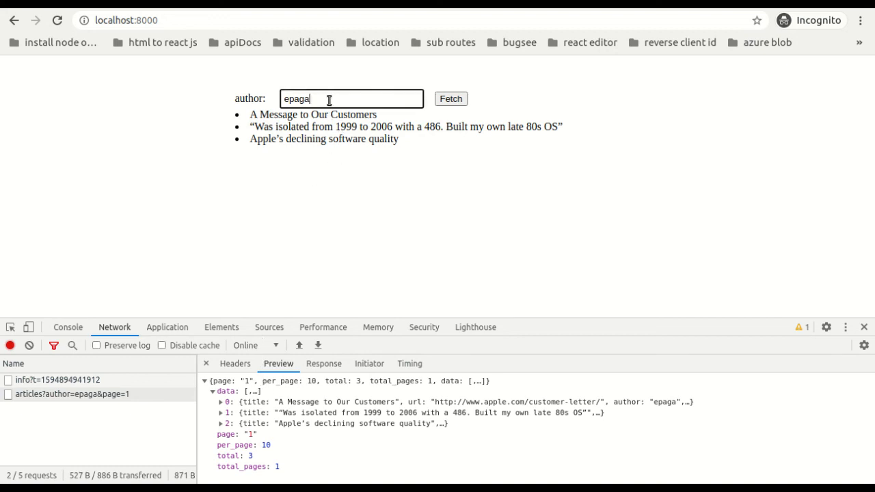
# - Replace the author with 'saintamh' and fetch again
pyautogui.doubleClick(296, 98)
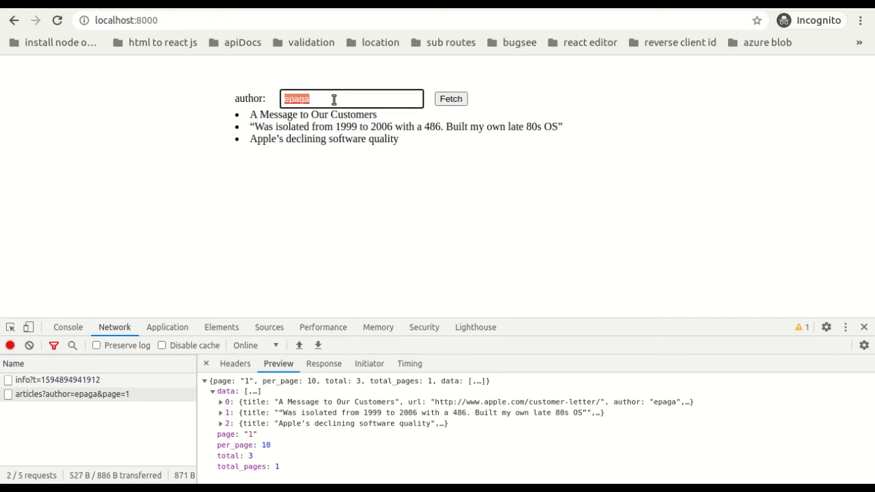
pyautogui.write('saintam')
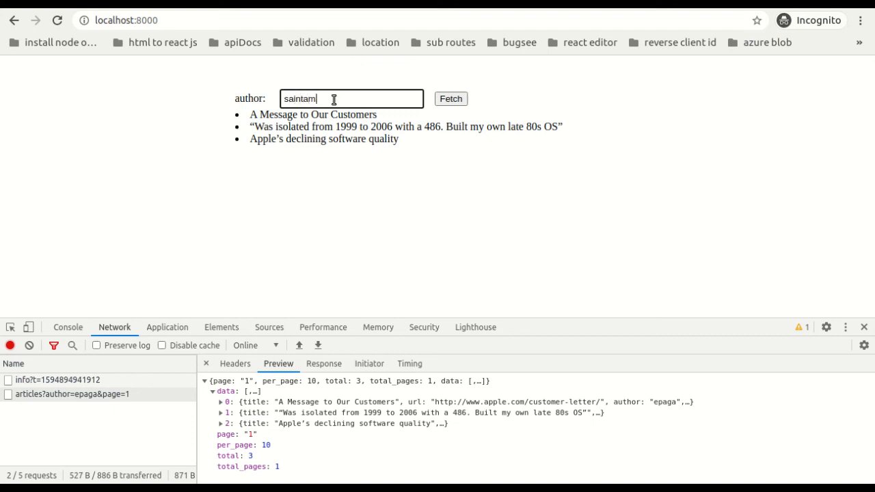
pyautogui.click(450, 98)
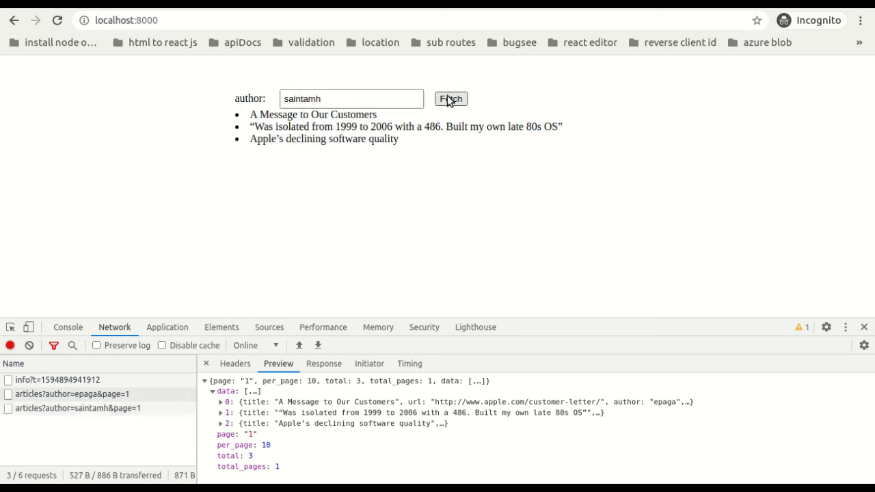
pyautogui.click(451, 99)
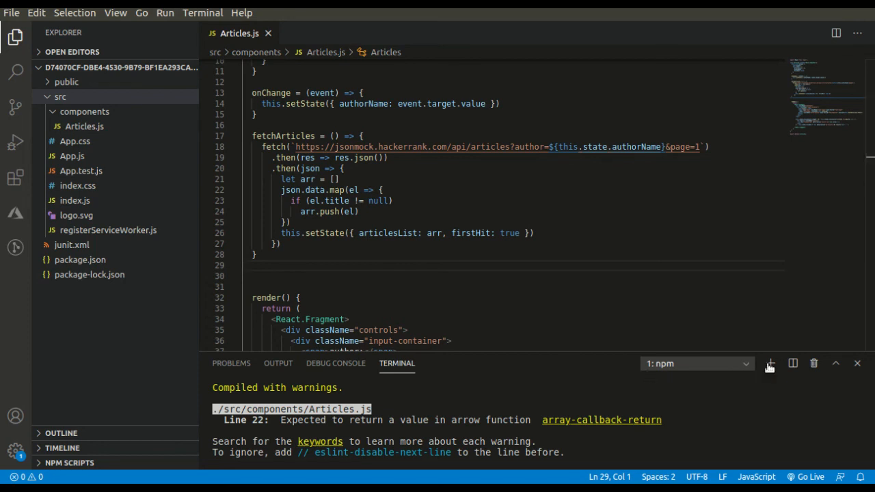
# - Run npm test in a new bash terminal and confirm 3 of 3 tests pass
pyautogui.click(771, 363)
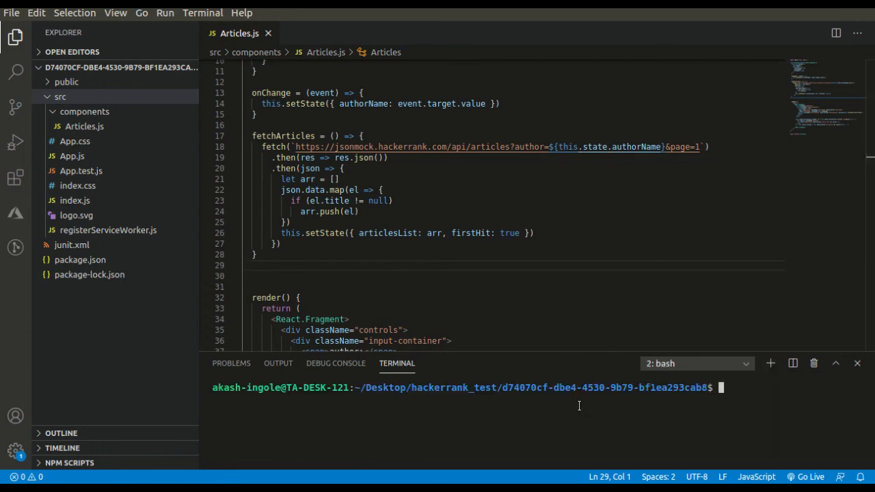
pyautogui.write('npm test')
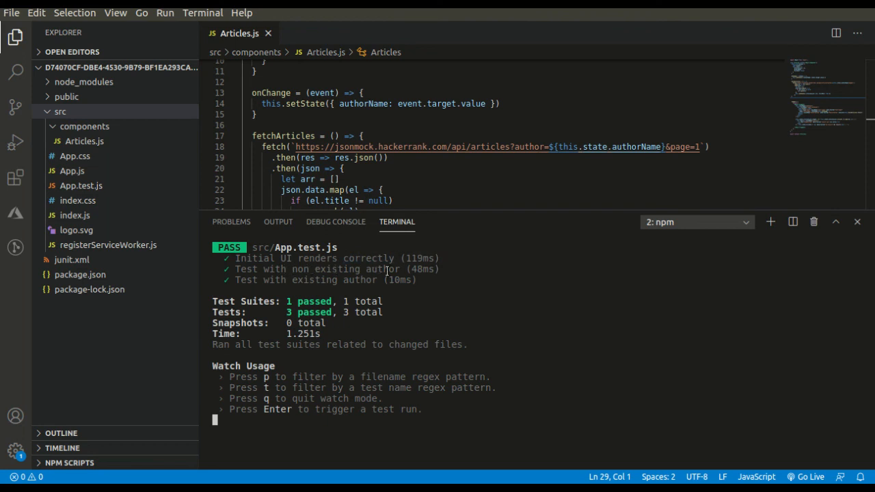
pyautogui.moveTo(285, 301)
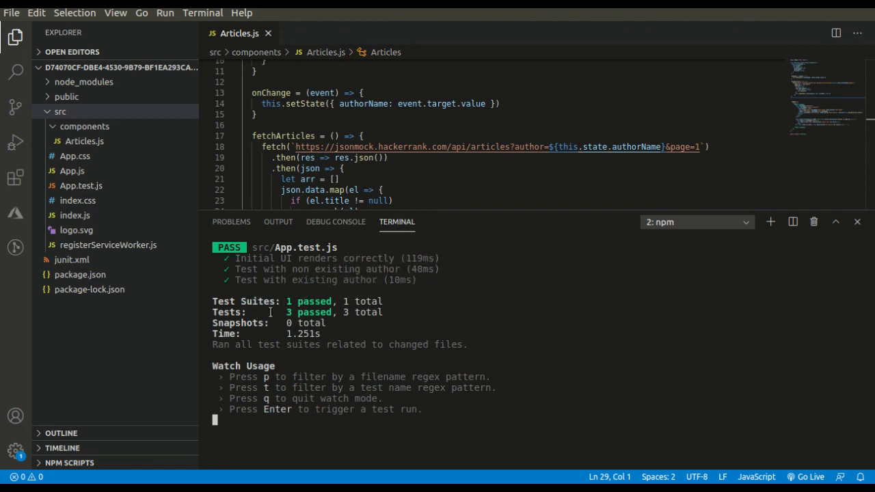
pyautogui.moveTo(286, 313); pyautogui.dragTo(383, 313)
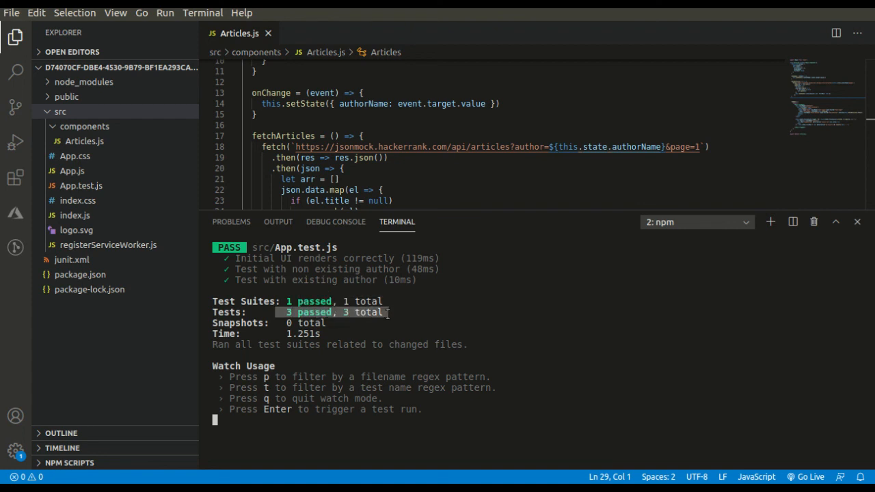